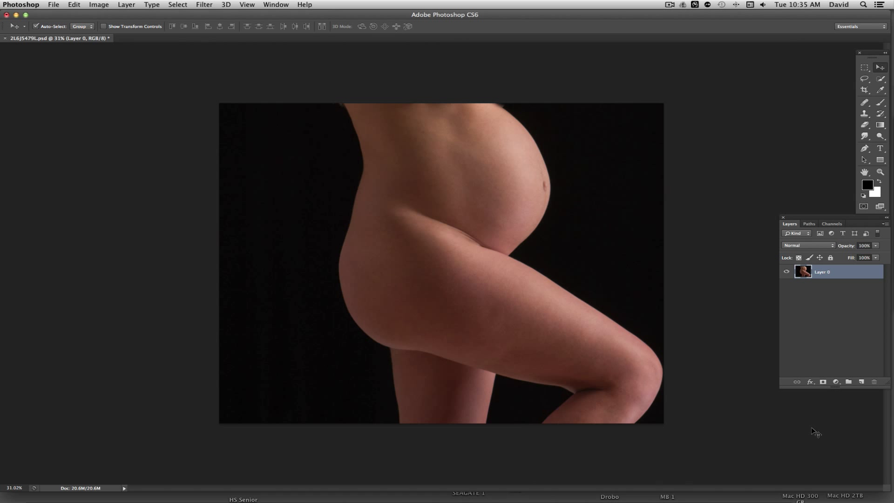
{"action": "mouse_move", "coordinate": [575, 222]}
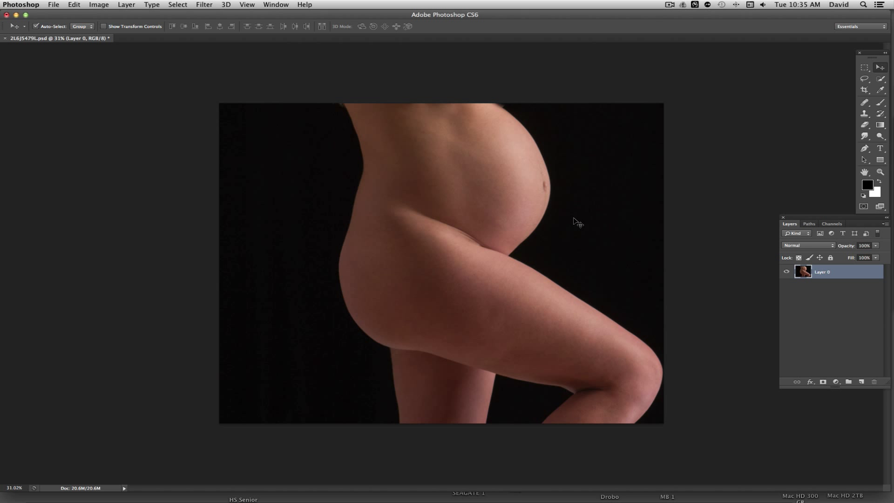
{"action": "mouse_move", "coordinate": [418, 130]}
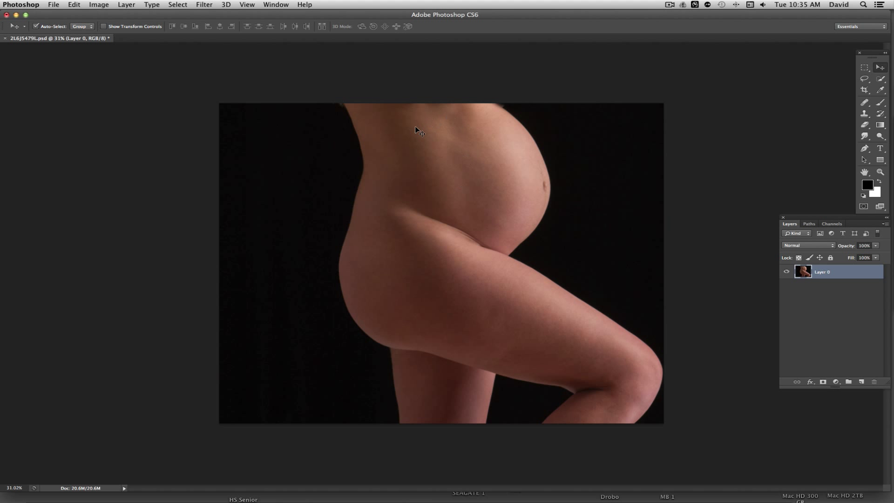
{"action": "mouse_move", "coordinate": [369, 202]}
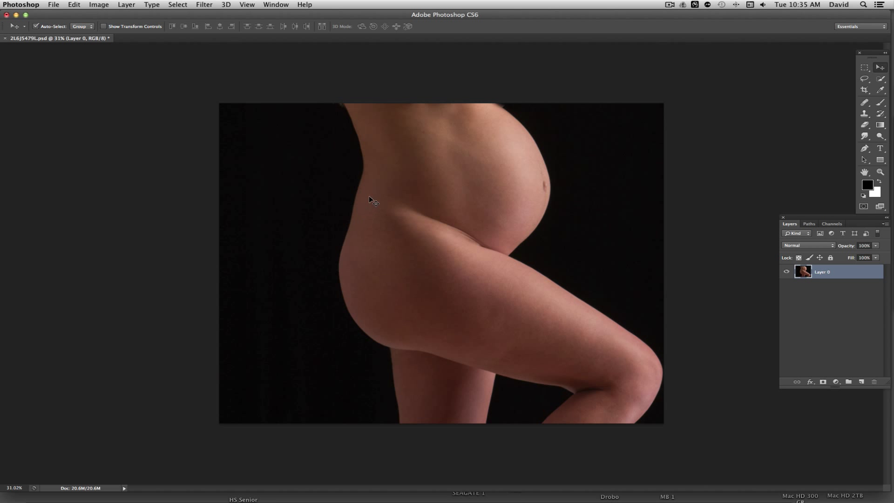
{"action": "mouse_move", "coordinate": [367, 219]}
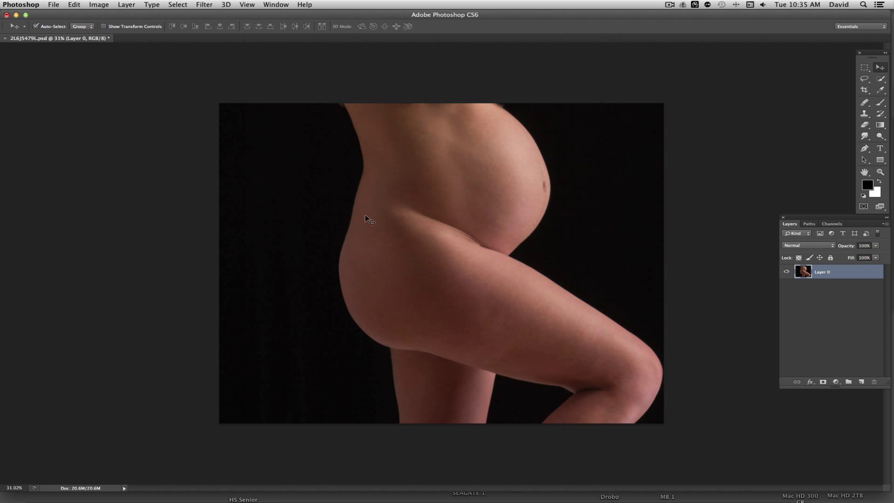
{"action": "mouse_move", "coordinate": [462, 368]}
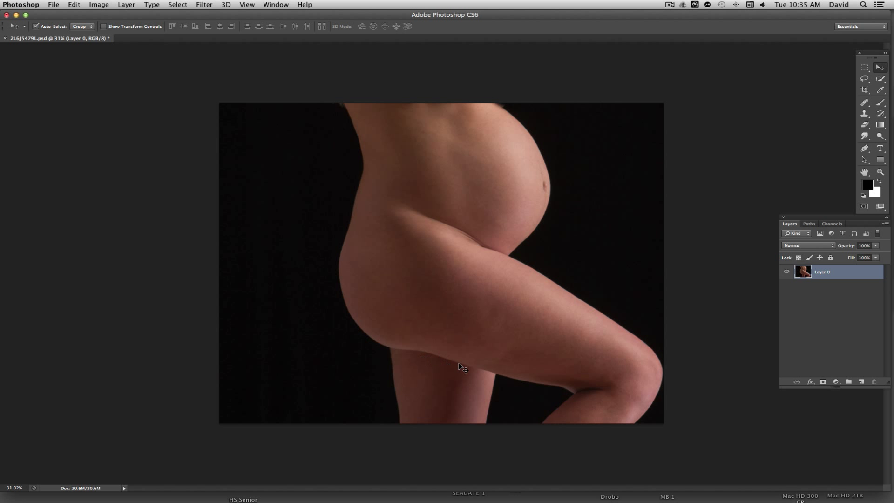
{"action": "mouse_move", "coordinate": [369, 176]}
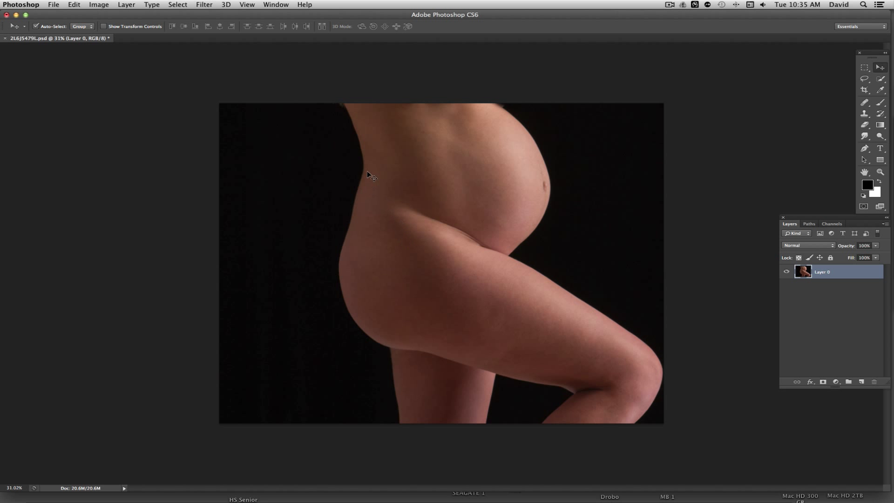
{"action": "mouse_move", "coordinate": [362, 291]}
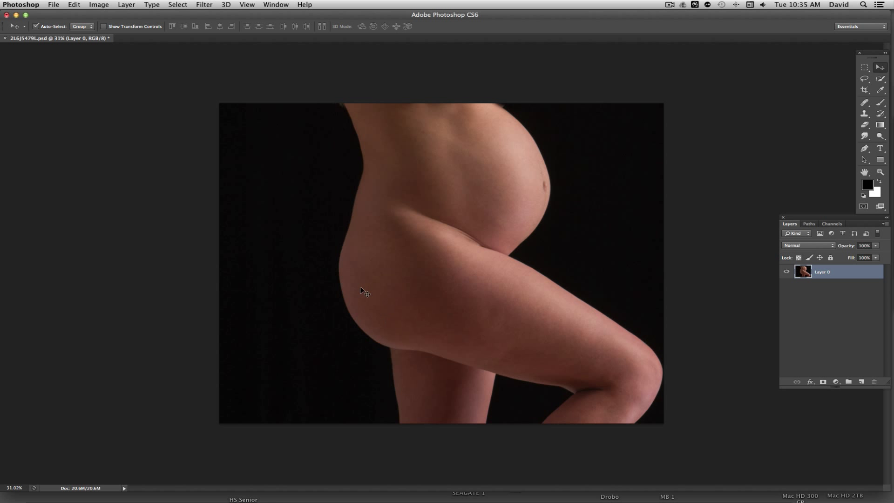
{"action": "mouse_move", "coordinate": [525, 323]}
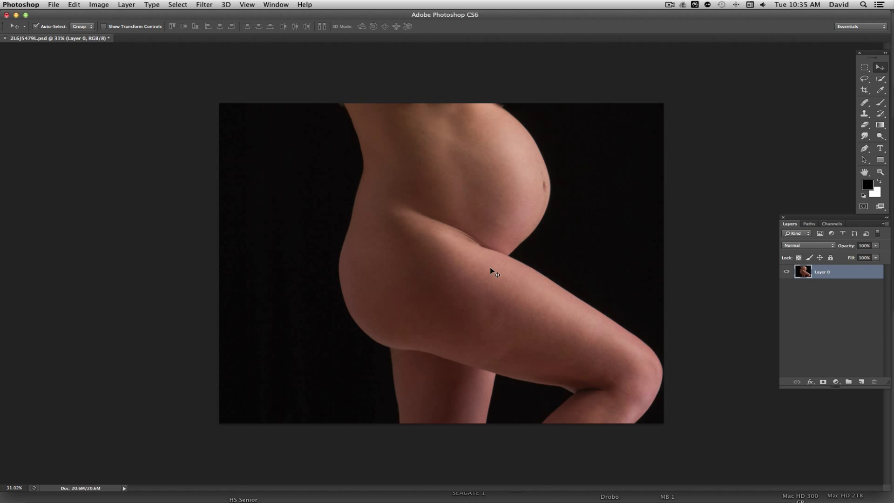
{"action": "mouse_move", "coordinate": [715, 320]}
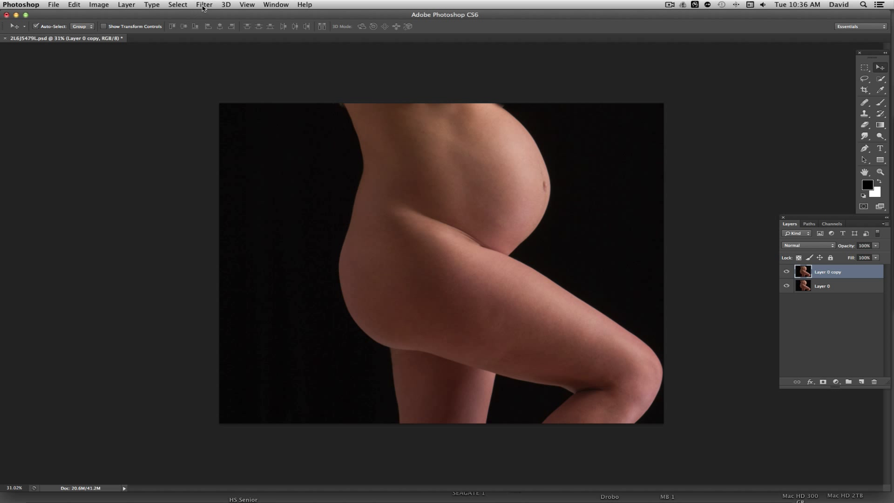
Launch the Liquify filter on the duplicated photo layer.
{"action": "left_click", "coordinate": [204, 5]}
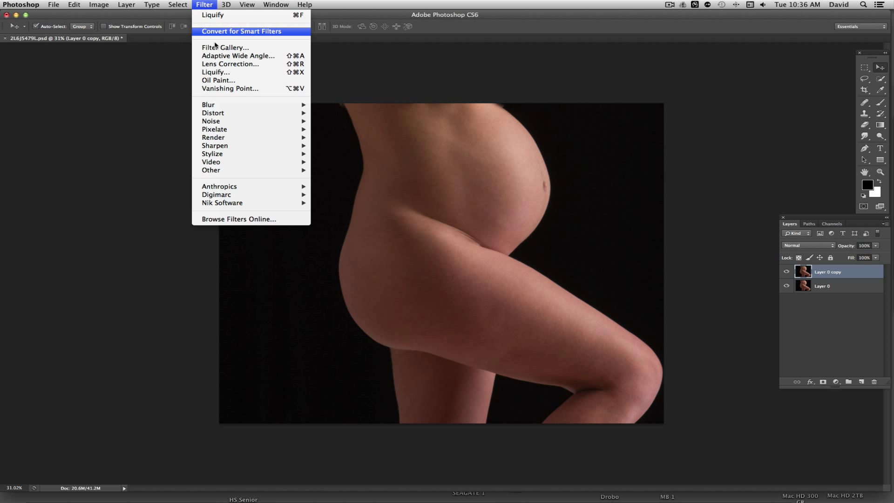
{"action": "left_click", "coordinate": [215, 72]}
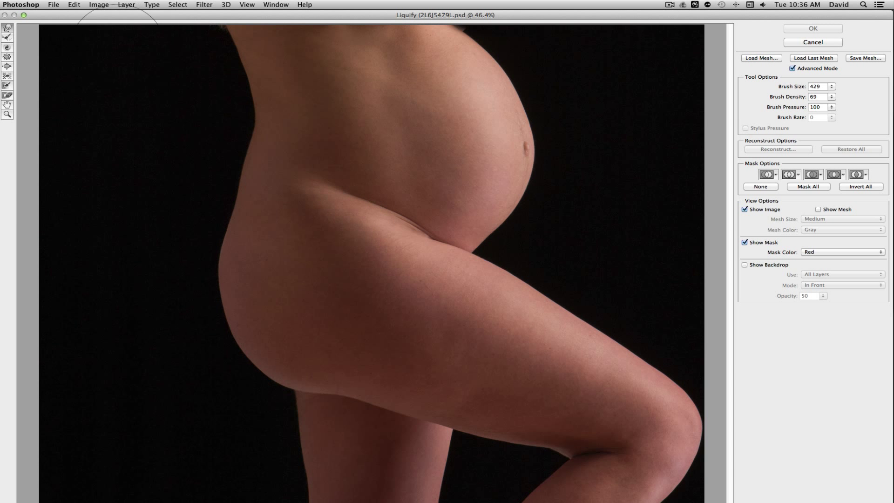
{"action": "mouse_move", "coordinate": [8, 29]}
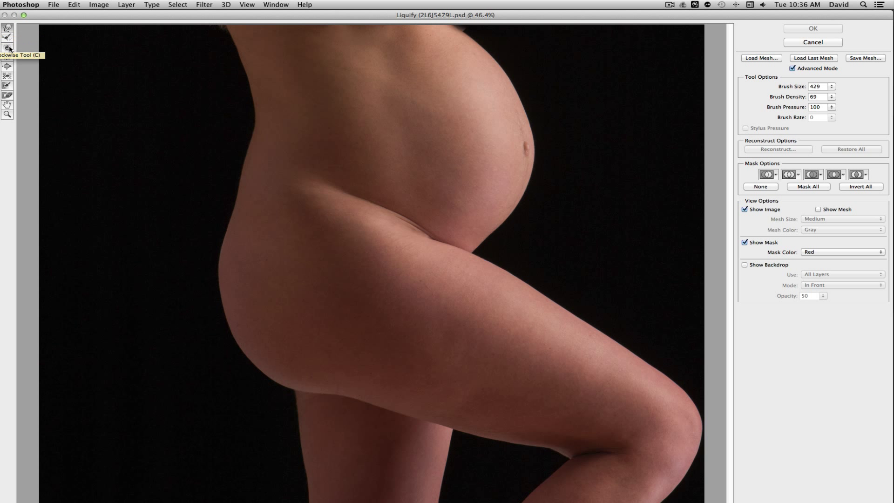
{"action": "mouse_move", "coordinate": [9, 58]}
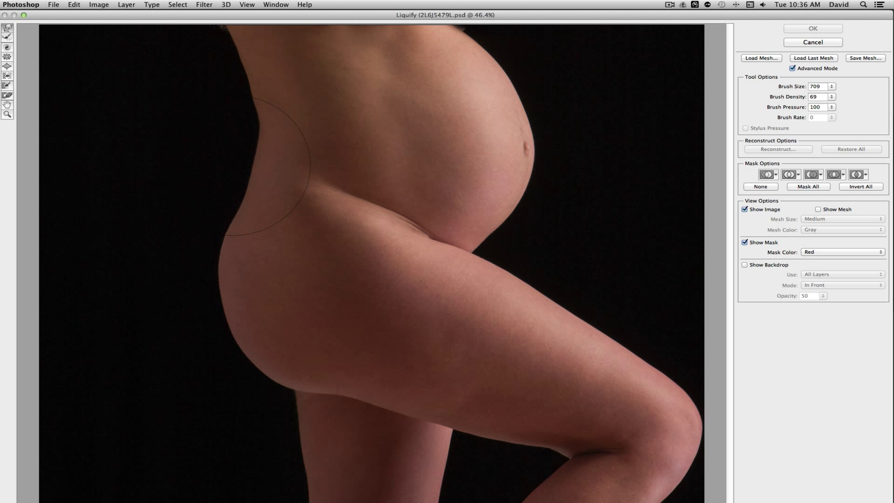
Push the lower back and hip contour into a smoother curve with the Forward Warp brush.
{"action": "left_click_drag", "start_coordinate": [263, 166], "coordinate": [308, 169]}
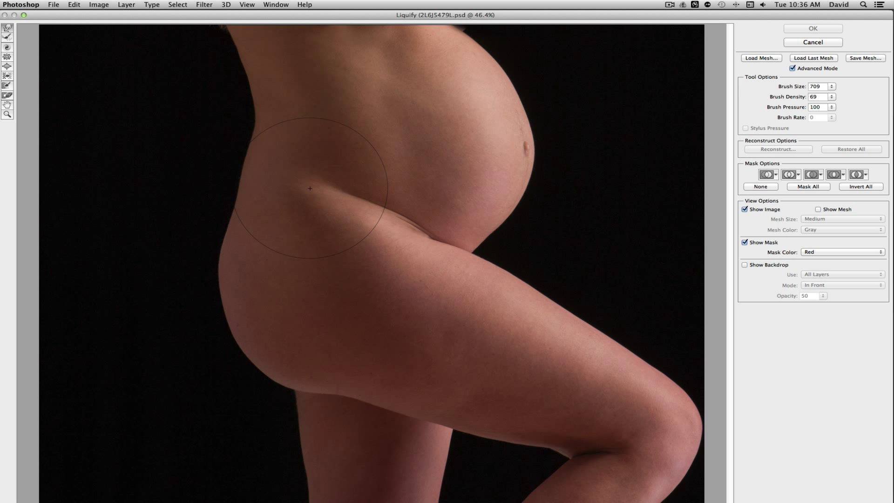
{"action": "mouse_move", "coordinate": [320, 149]}
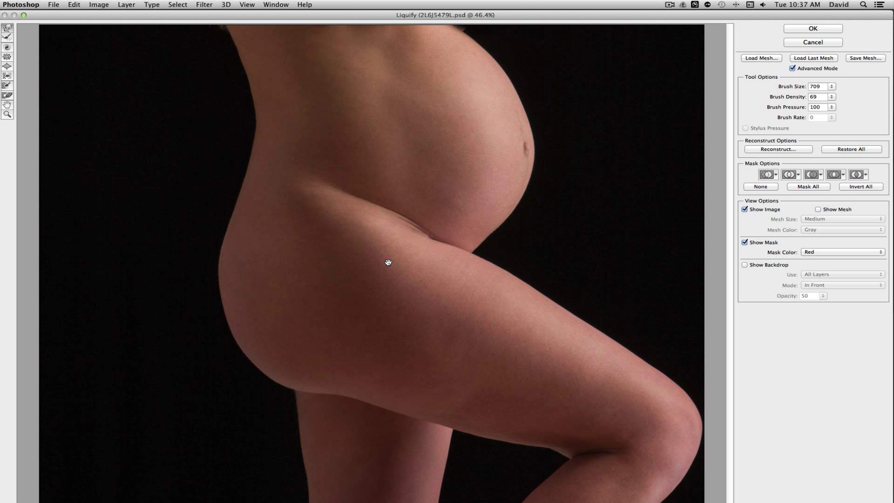
{"action": "mouse_move", "coordinate": [496, 251]}
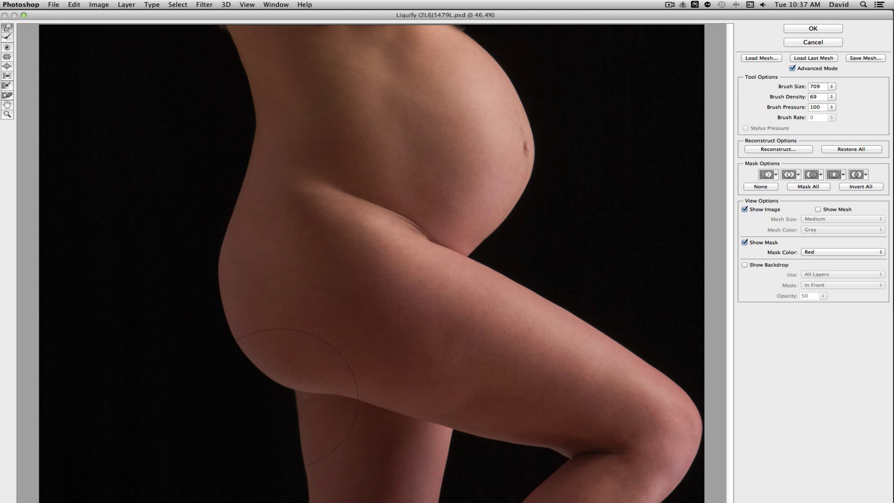
{"action": "mouse_move", "coordinate": [464, 421]}
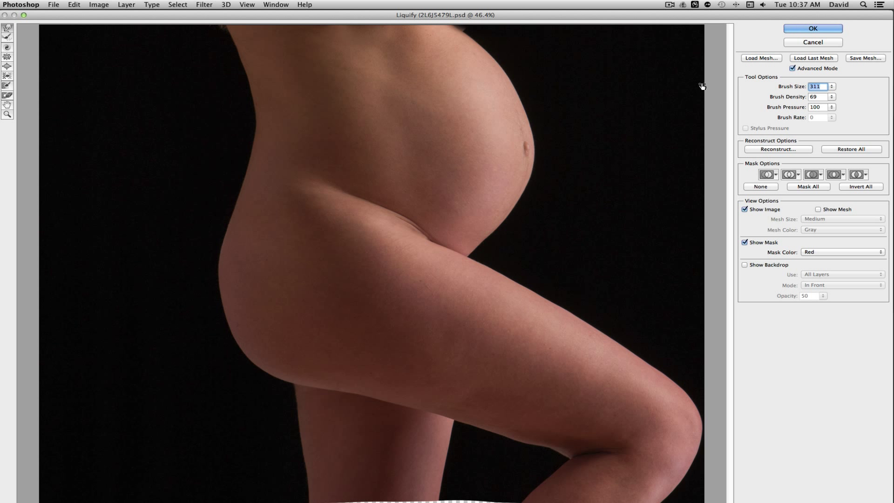
{"action": "mouse_move", "coordinate": [524, 433]}
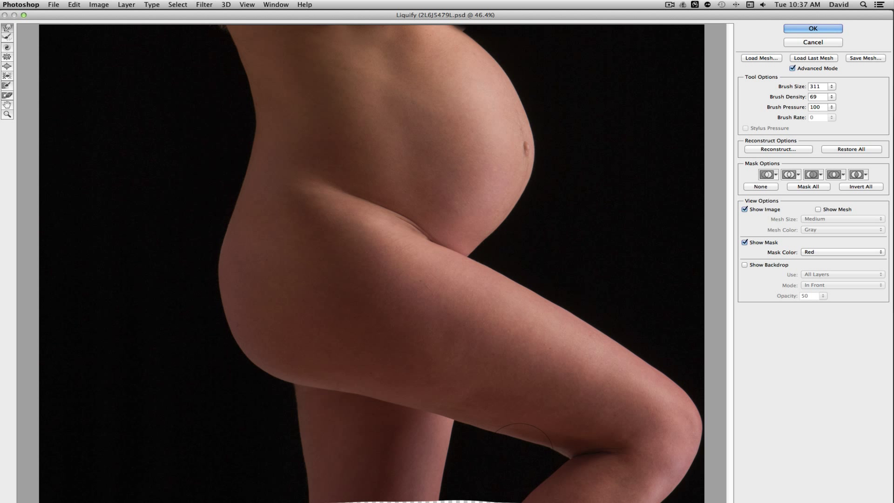
{"action": "mouse_move", "coordinate": [323, 245]}
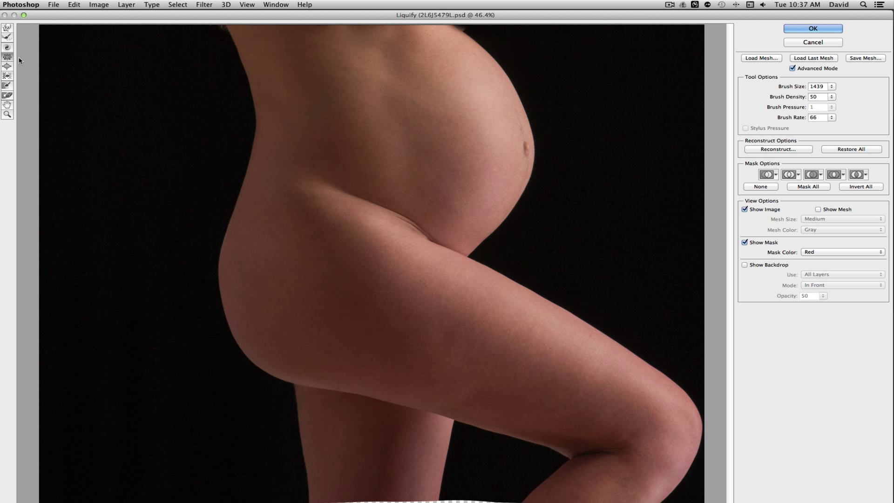
{"action": "mouse_move", "coordinate": [301, 253]}
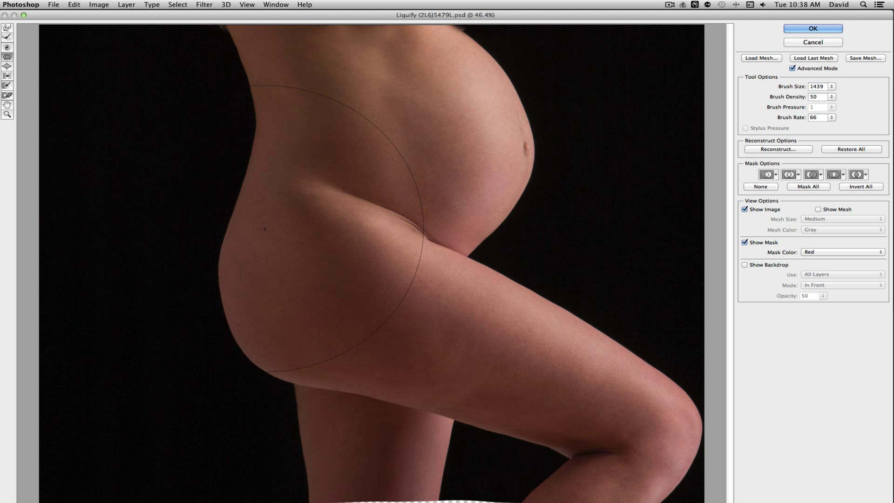
Reshape the hip, buttock and thigh with a very large brush and commit the Liquify result.
{"action": "left_click_drag", "start_coordinate": [263, 229], "coordinate": [276, 311]}
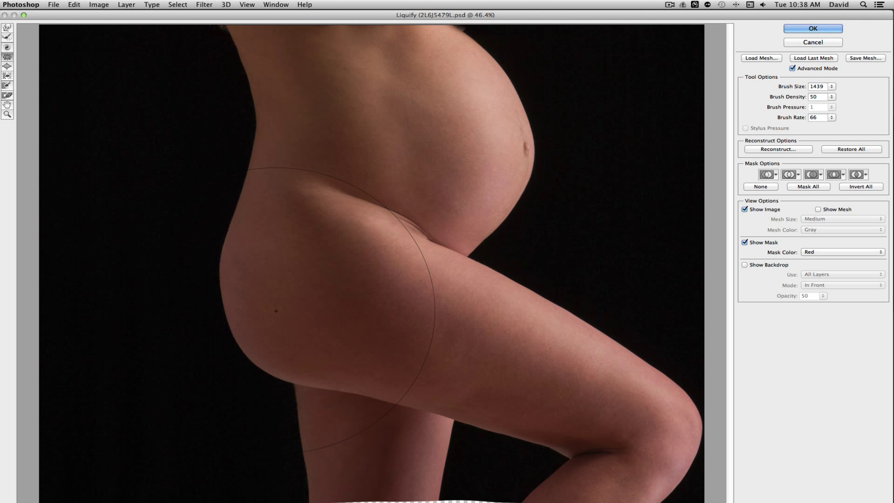
{"action": "left_click_drag", "start_coordinate": [277, 311], "coordinate": [365, 354]}
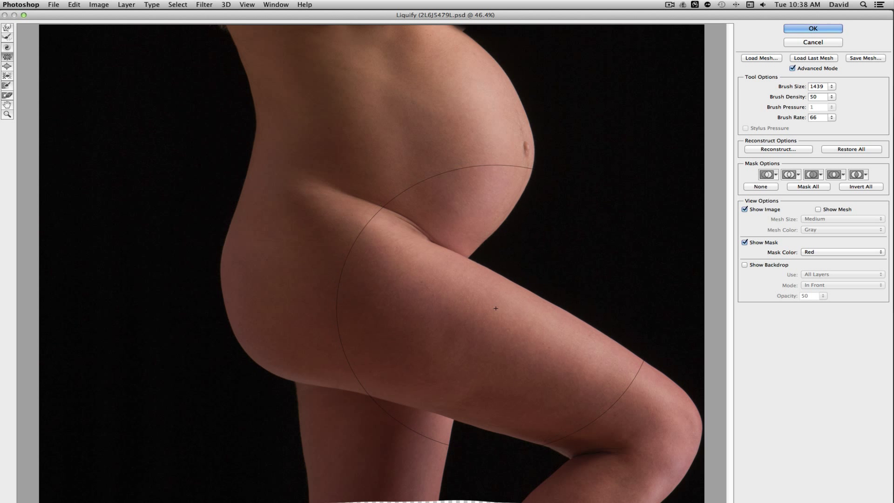
{"action": "left_click_drag", "start_coordinate": [495, 308], "coordinate": [445, 321]}
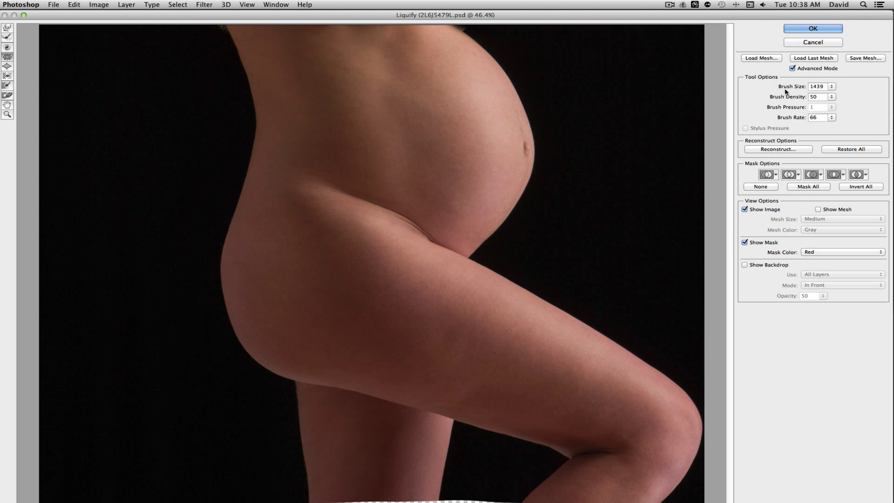
{"action": "mouse_move", "coordinate": [812, 29]}
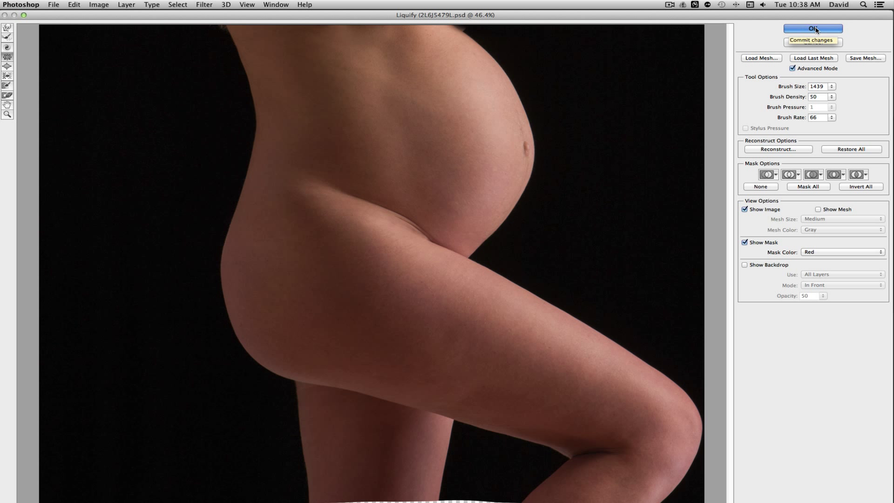
{"action": "left_click", "coordinate": [812, 28]}
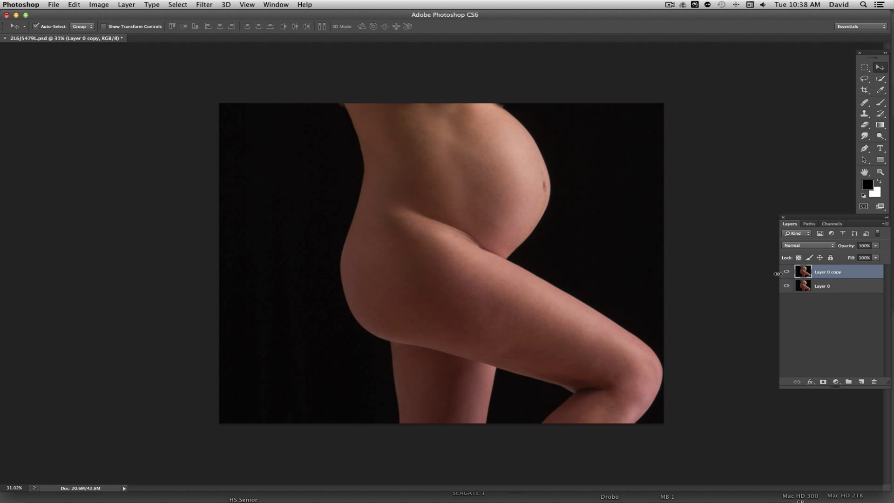
{"action": "left_click", "coordinate": [786, 272]}
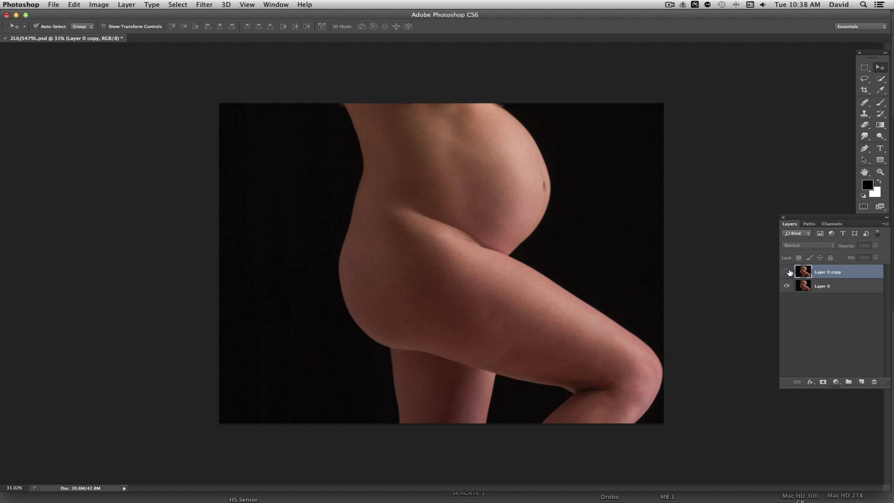
{"action": "mouse_move", "coordinate": [788, 272]}
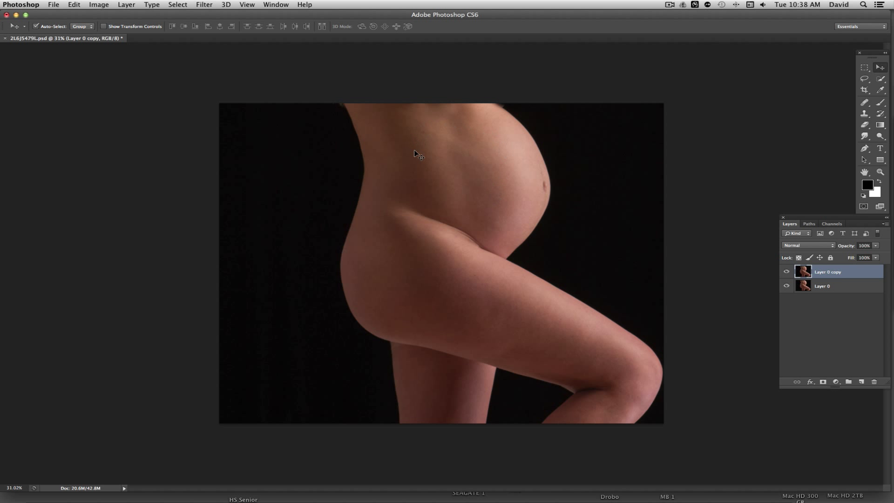
{"action": "mouse_move", "coordinate": [459, 289]}
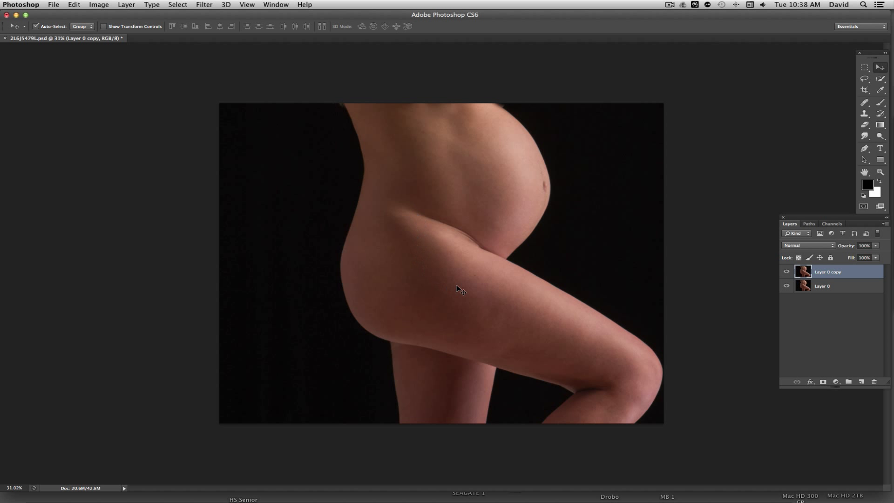
{"action": "mouse_move", "coordinate": [460, 280]}
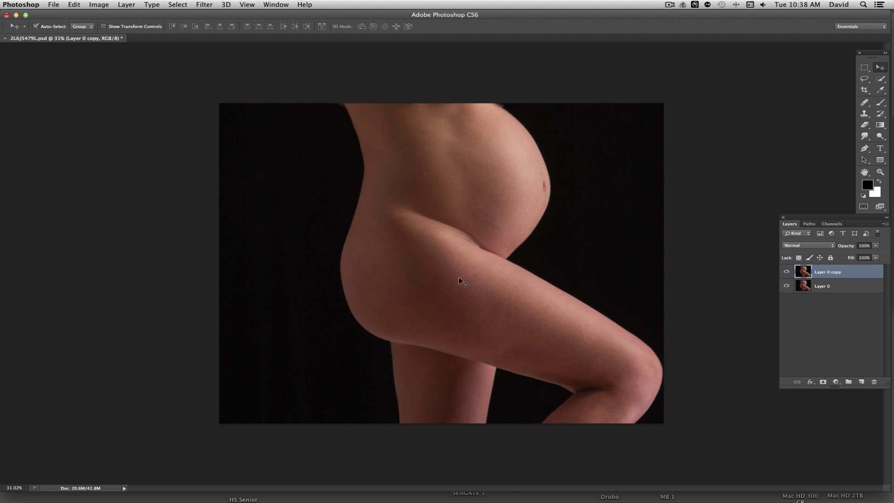
{"action": "mouse_move", "coordinate": [466, 285]}
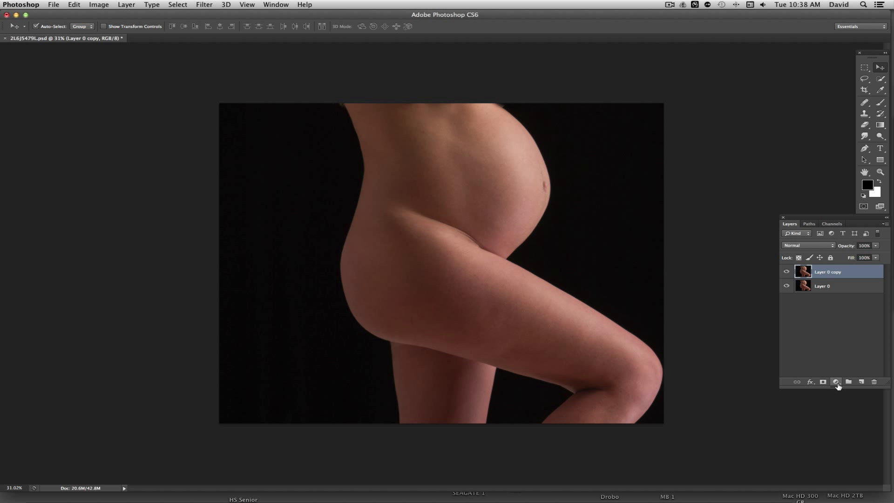
{"action": "left_click", "coordinate": [836, 382]}
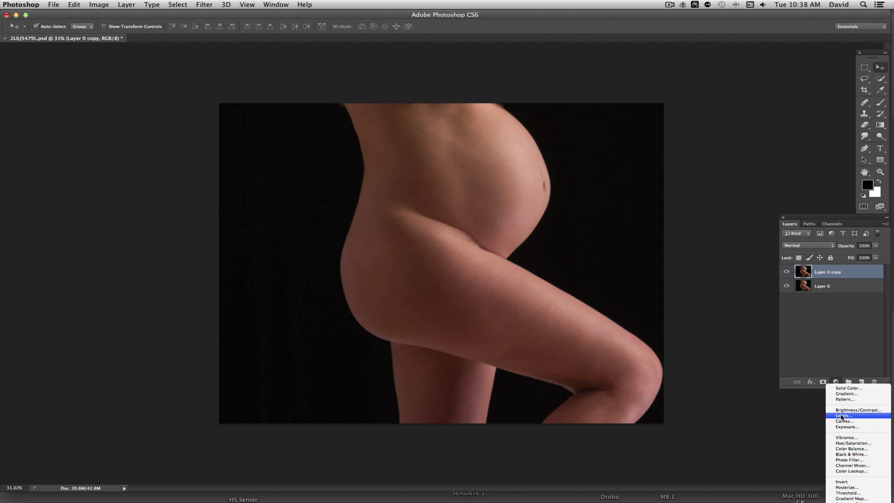
{"action": "left_click", "coordinate": [844, 415]}
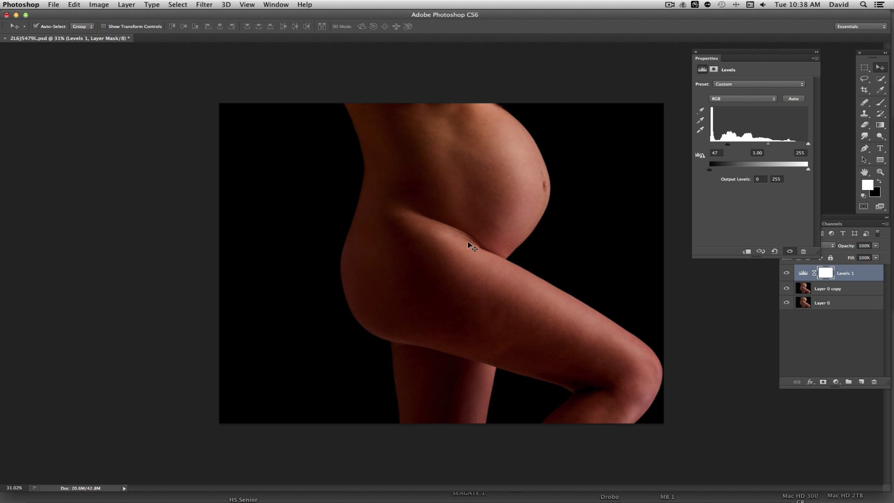
{"action": "mouse_move", "coordinate": [709, 176]}
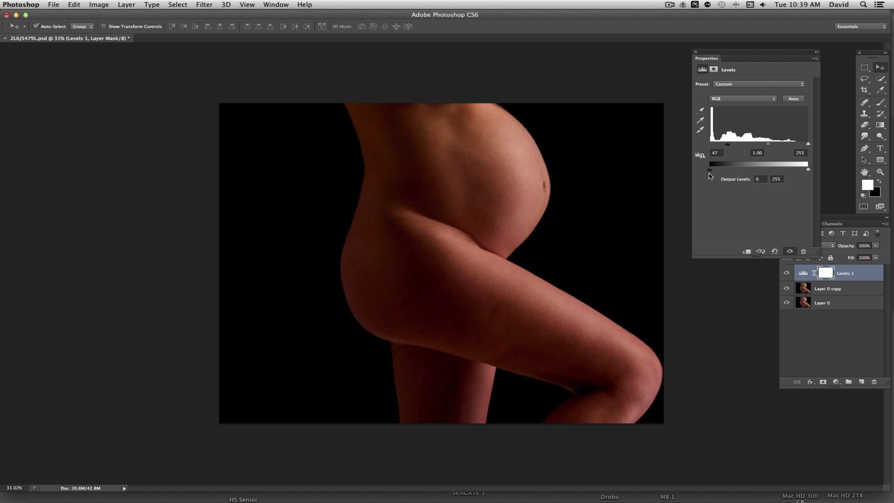
{"action": "left_click", "coordinate": [695, 53]}
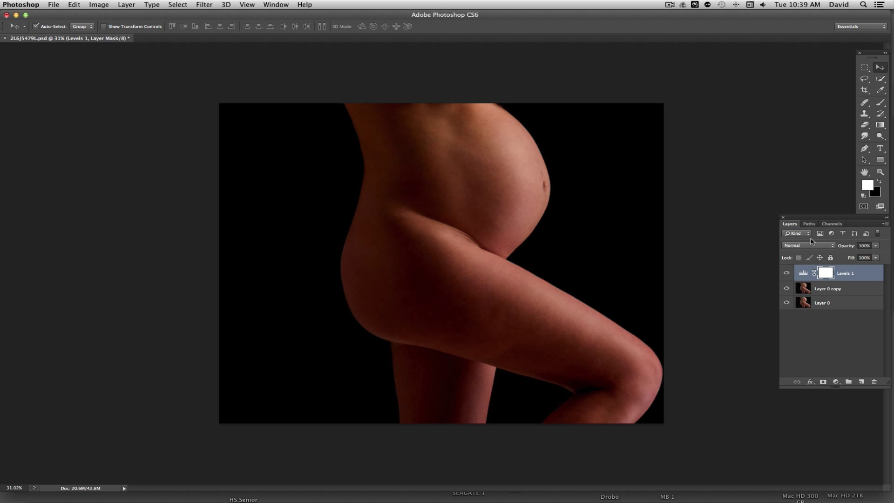
{"action": "left_click_drag", "start_coordinate": [844, 272], "coordinate": [849, 372]}
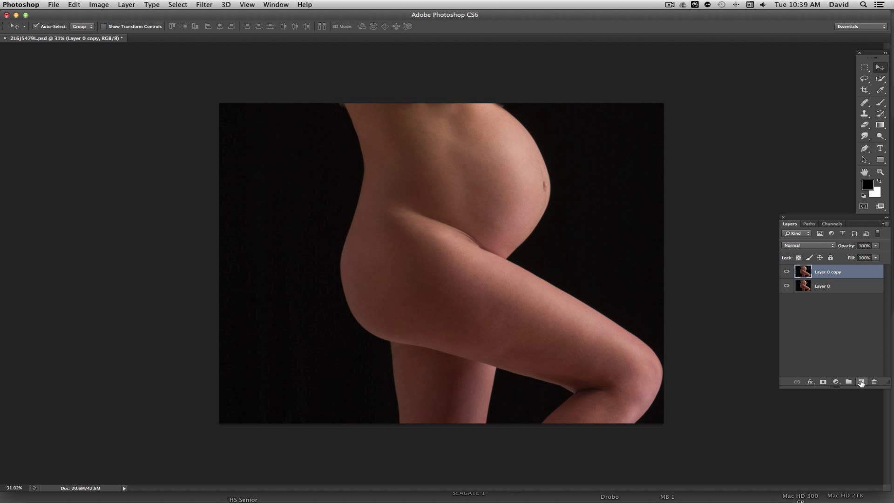
Add a new layer filled with black and lower its opacity to 52%.
{"action": "left_click", "coordinate": [860, 382]}
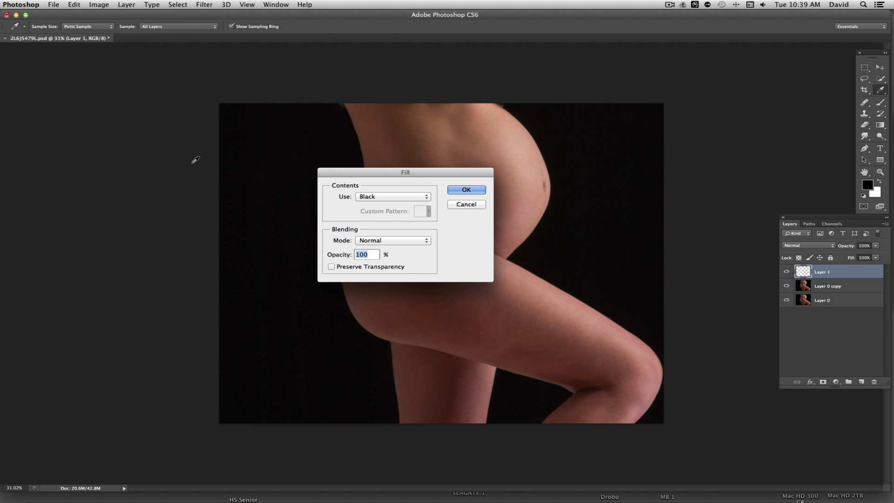
{"action": "left_click", "coordinate": [465, 189]}
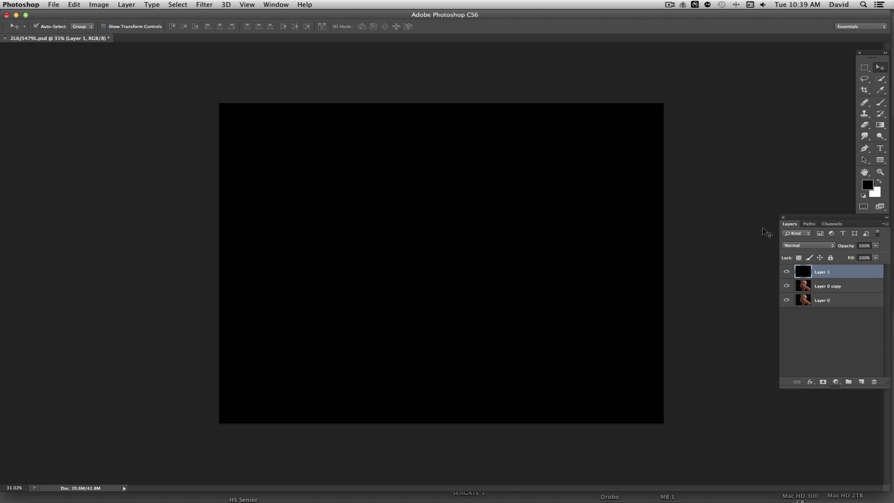
{"action": "mouse_move", "coordinate": [852, 248]}
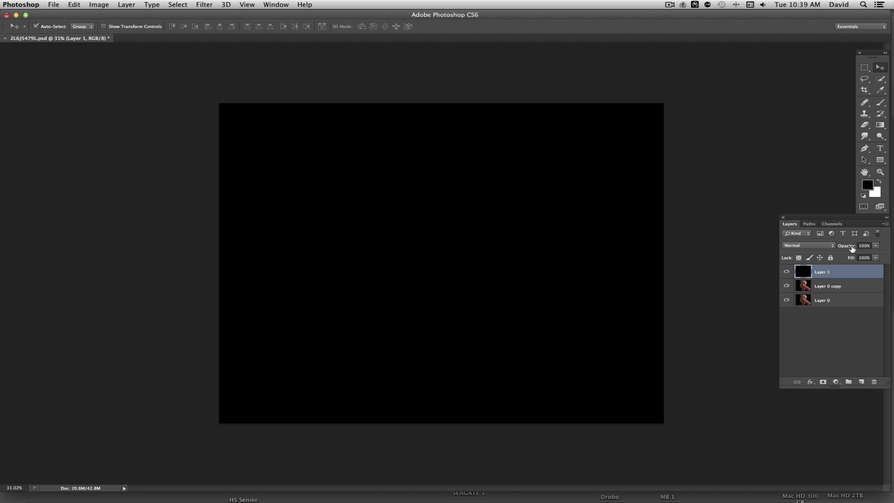
{"action": "left_click", "coordinate": [864, 245]}
{"action": "type", "text": "52"}
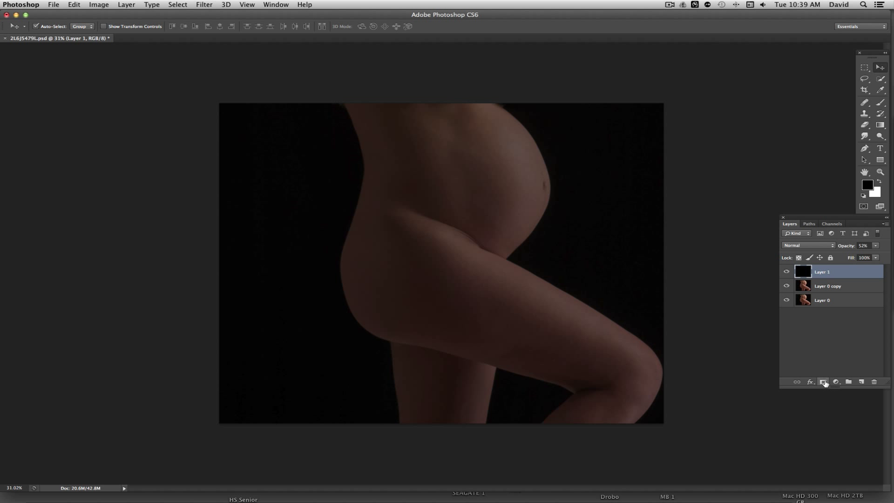
Add a mask to the black layer and softly reveal the belly, back edge and lower belly.
{"action": "left_click", "coordinate": [822, 382]}
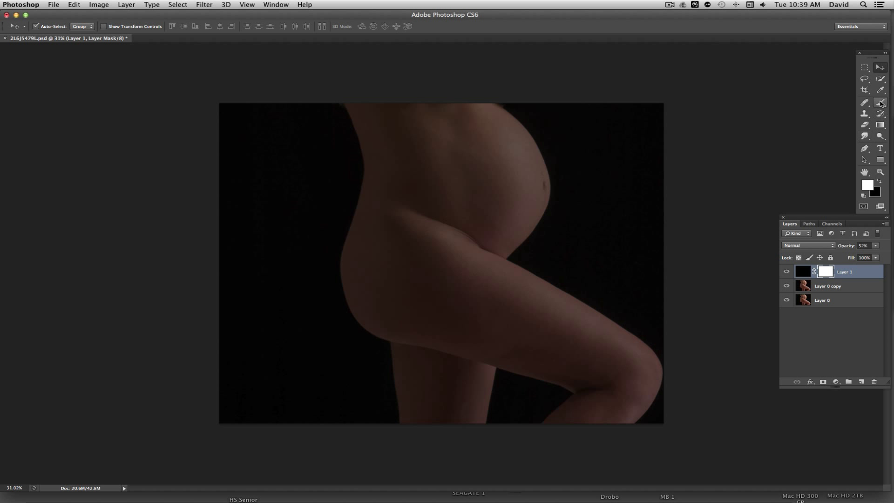
{"action": "mouse_move", "coordinate": [880, 102]}
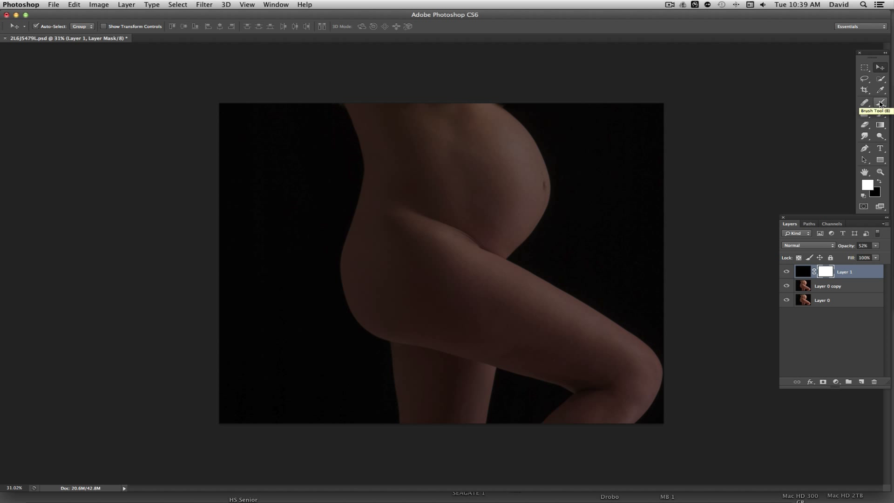
{"action": "left_click", "coordinate": [881, 103]}
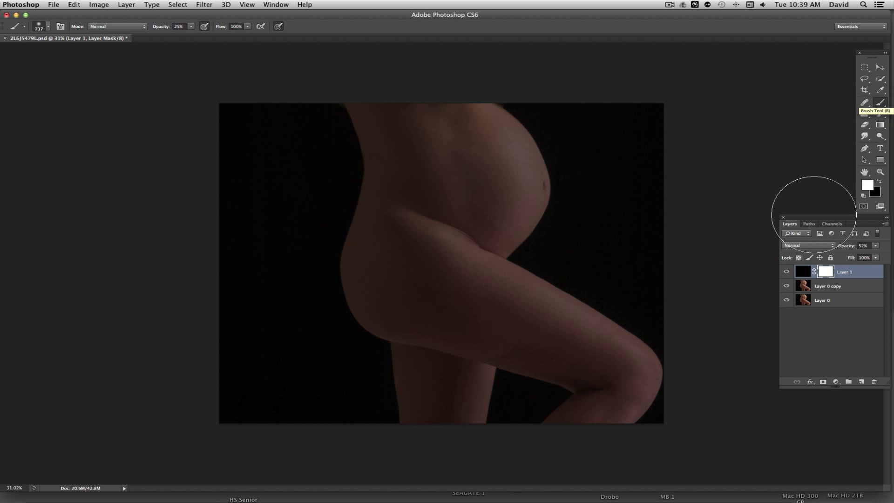
{"action": "mouse_move", "coordinate": [824, 272]}
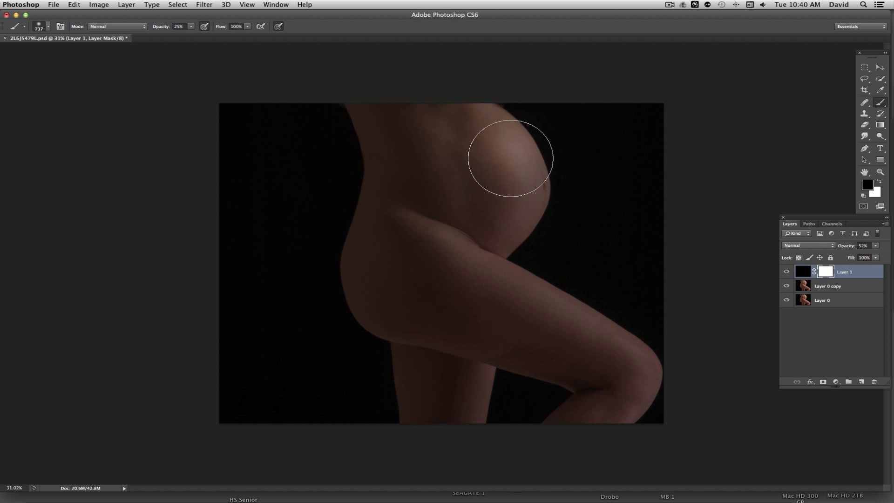
{"action": "left_click_drag", "start_coordinate": [510, 158], "coordinate": [520, 165]}
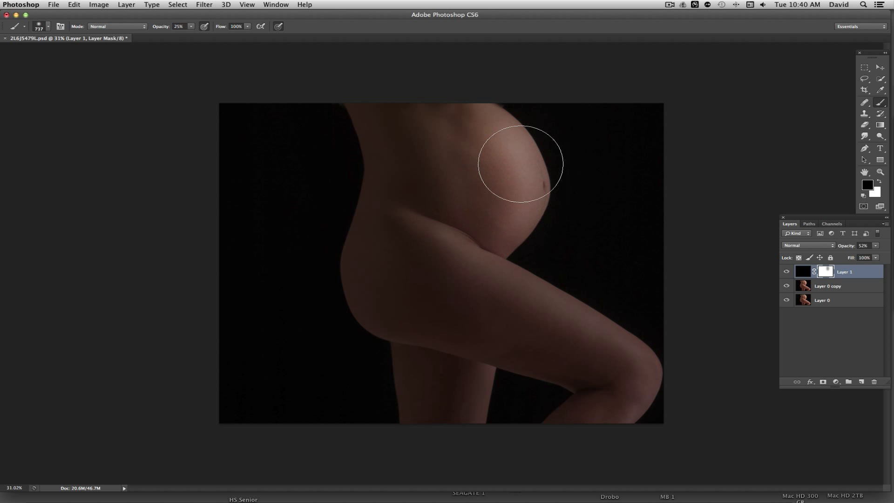
{"action": "left_click_drag", "start_coordinate": [517, 164], "coordinate": [486, 135]}
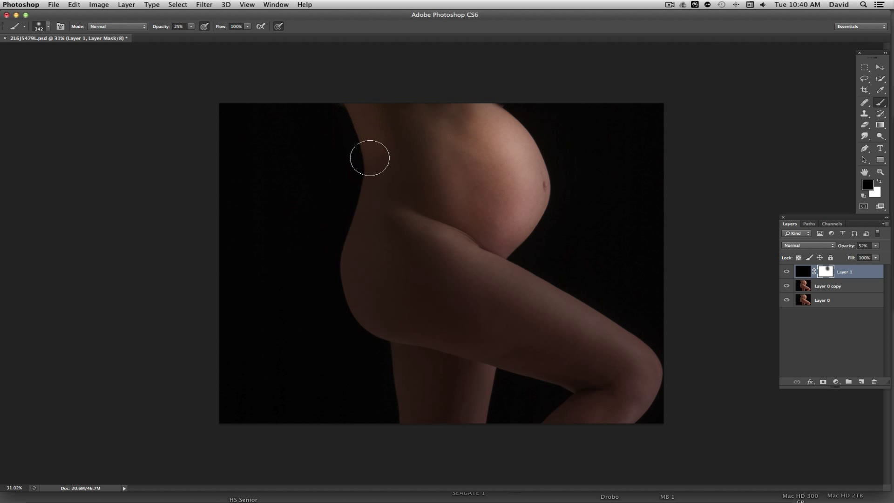
{"action": "left_click_drag", "start_coordinate": [369, 157], "coordinate": [540, 365]}
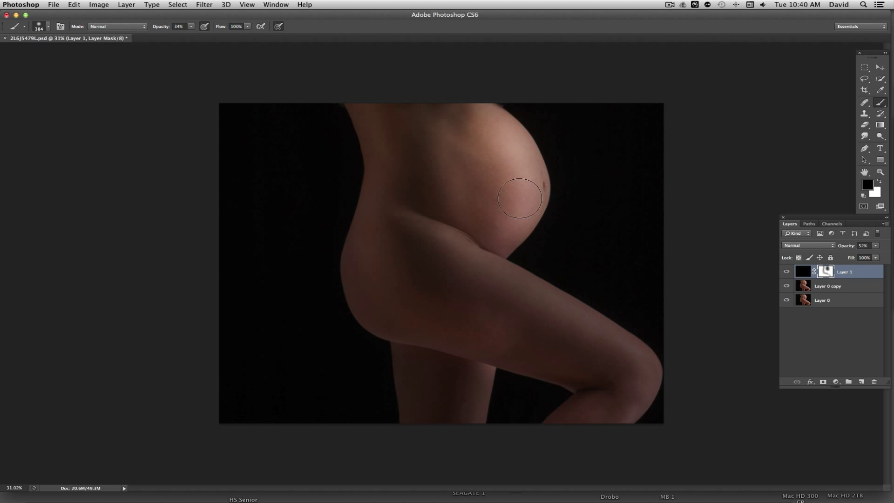
{"action": "left_click_drag", "start_coordinate": [519, 198], "coordinate": [473, 354]}
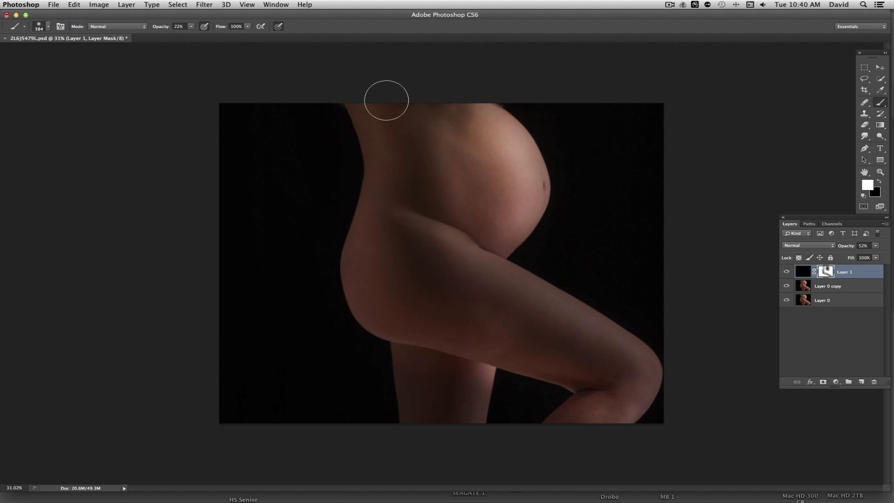
Darken the top of the torso, back of the thigh and mid torso again on the mask.
{"action": "left_click_drag", "start_coordinate": [385, 101], "coordinate": [425, 309]}
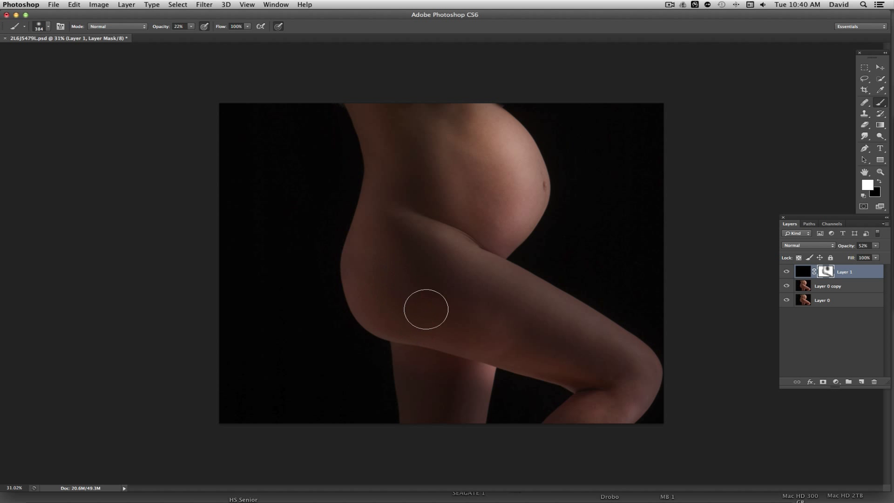
{"action": "left_click_drag", "start_coordinate": [426, 309], "coordinate": [456, 178]}
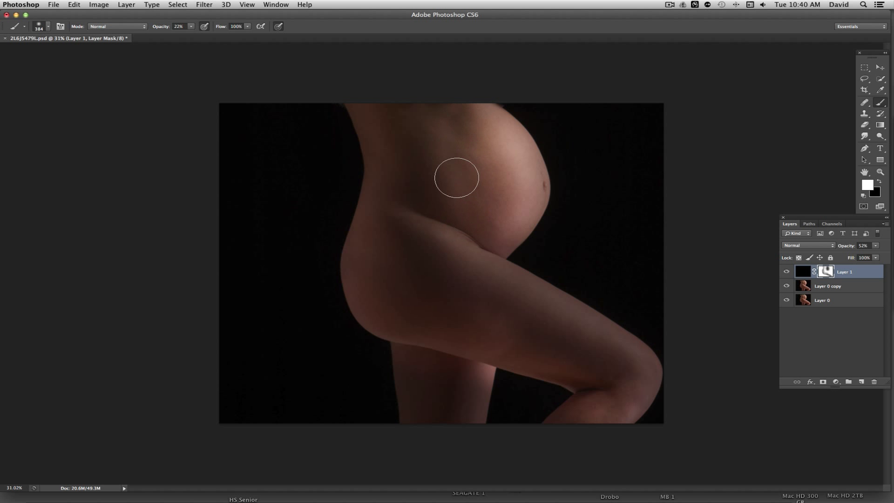
{"action": "left_click_drag", "start_coordinate": [456, 177], "coordinate": [597, 420]}
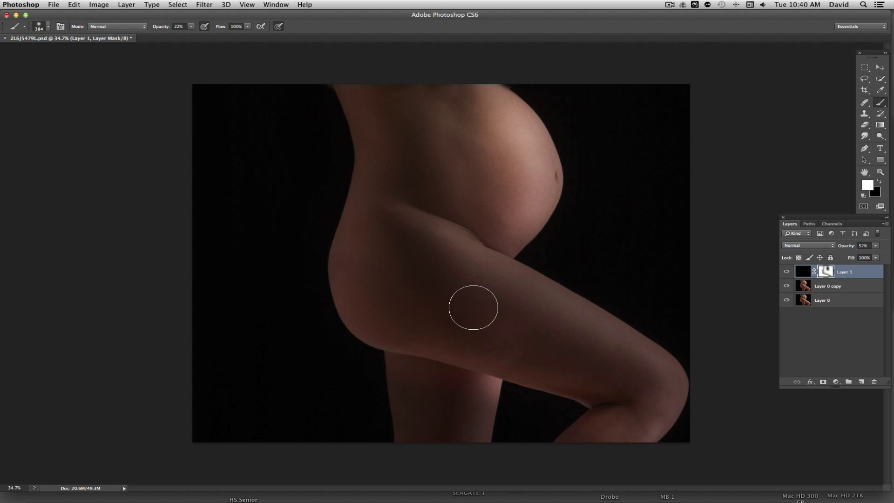
{"action": "mouse_move", "coordinate": [513, 333]}
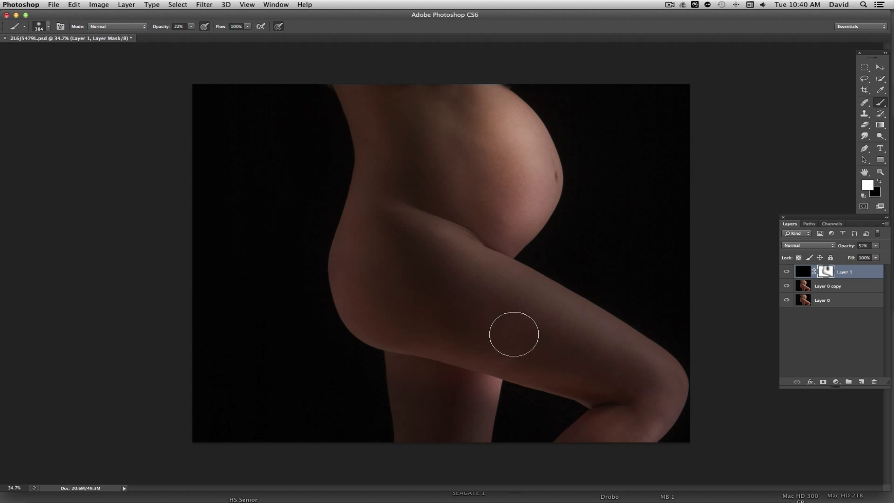
{"action": "left_click_drag", "start_coordinate": [513, 333], "coordinate": [555, 352]}
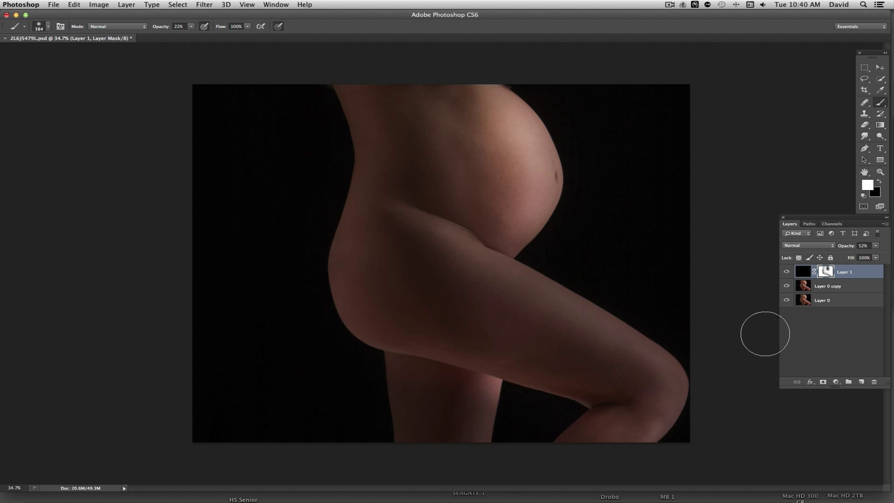
{"action": "left_click", "coordinate": [864, 245]}
{"action": "type", "text": "55"}
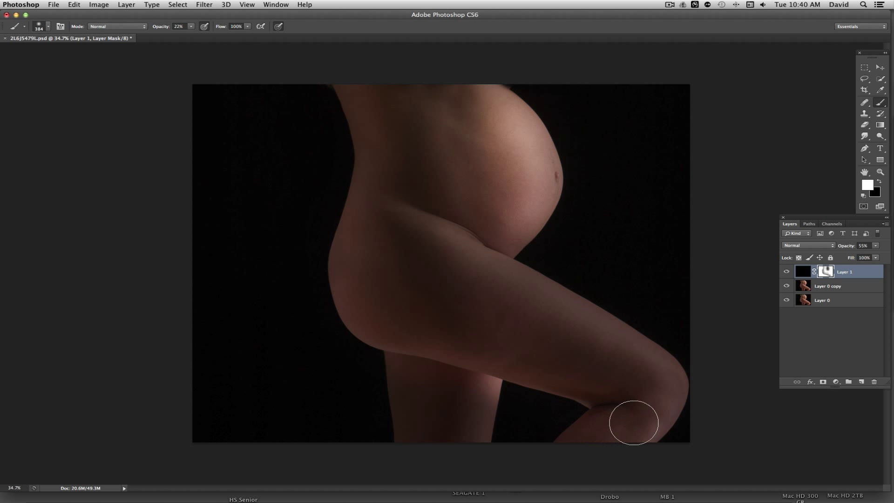
{"action": "mouse_move", "coordinate": [379, 167]}
{"action": "type", "text": "13"}
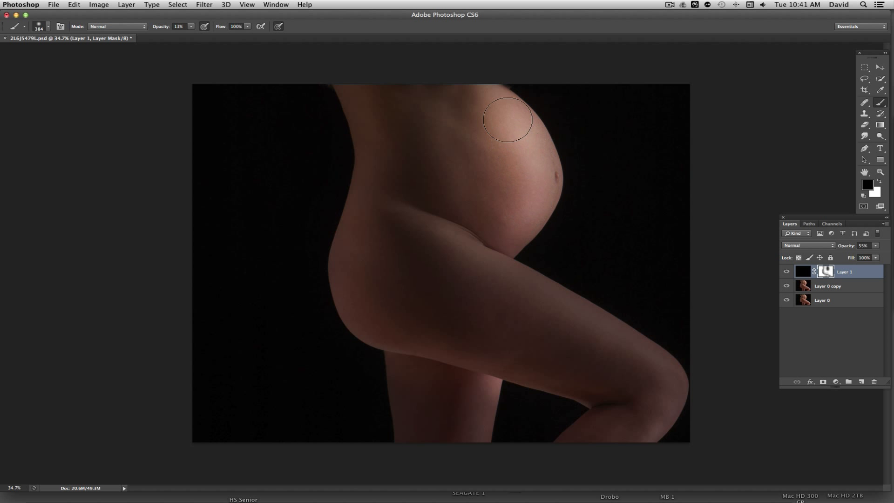
Reveal the upper belly, belly-thigh fold and knee while deepening shadows under the belly and back edge.
{"action": "left_click_drag", "start_coordinate": [507, 118], "coordinate": [456, 228]}
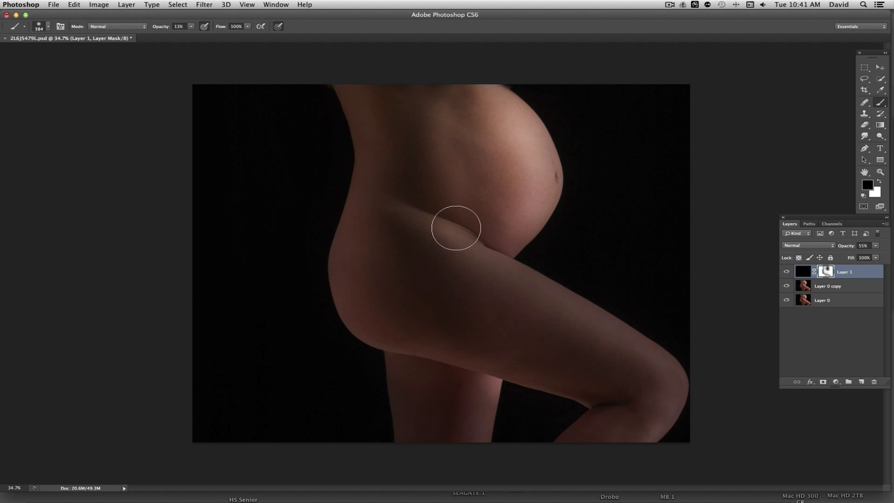
{"action": "left_click_drag", "start_coordinate": [456, 228], "coordinate": [661, 360]}
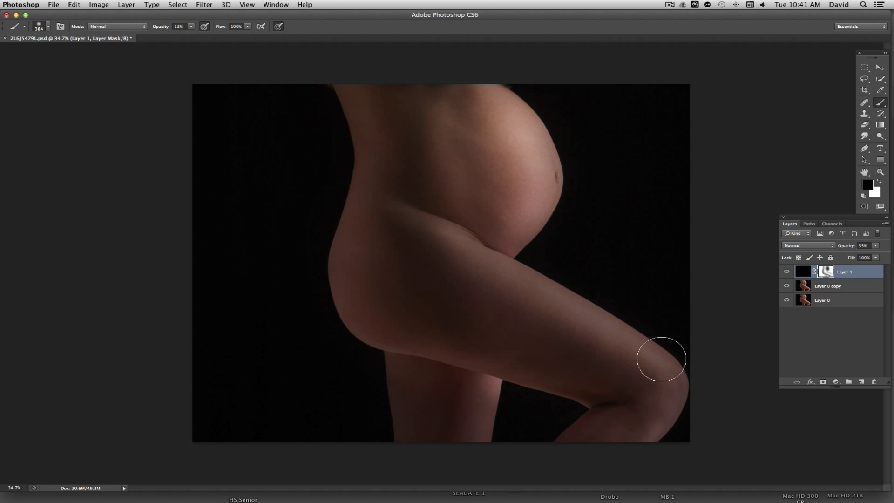
{"action": "left_click_drag", "start_coordinate": [661, 358], "coordinate": [623, 326]}
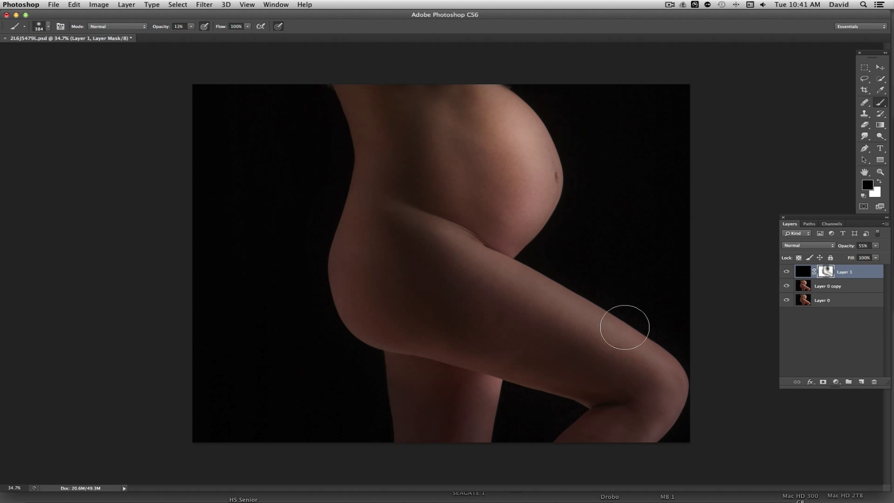
{"action": "left_click_drag", "start_coordinate": [624, 326], "coordinate": [508, 237]}
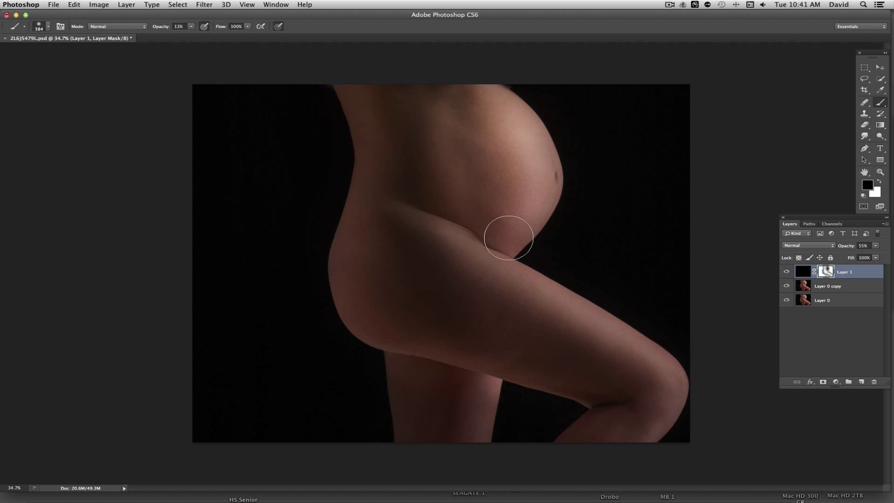
{"action": "left_click_drag", "start_coordinate": [508, 236], "coordinate": [510, 99]}
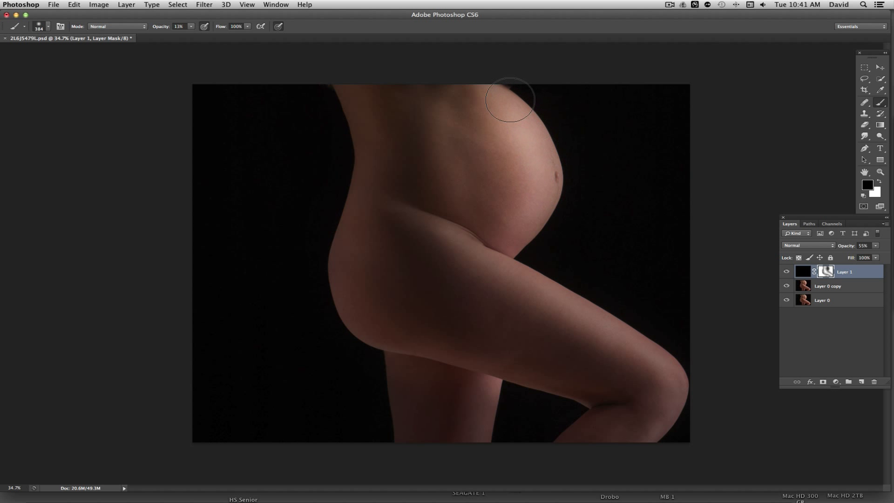
{"action": "left_click_drag", "start_coordinate": [509, 99], "coordinate": [348, 107]}
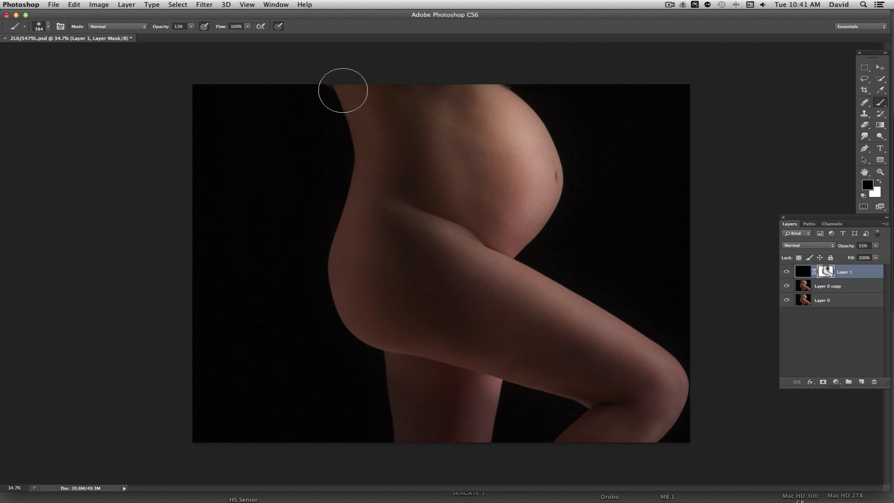
{"action": "mouse_move", "coordinate": [586, 397]}
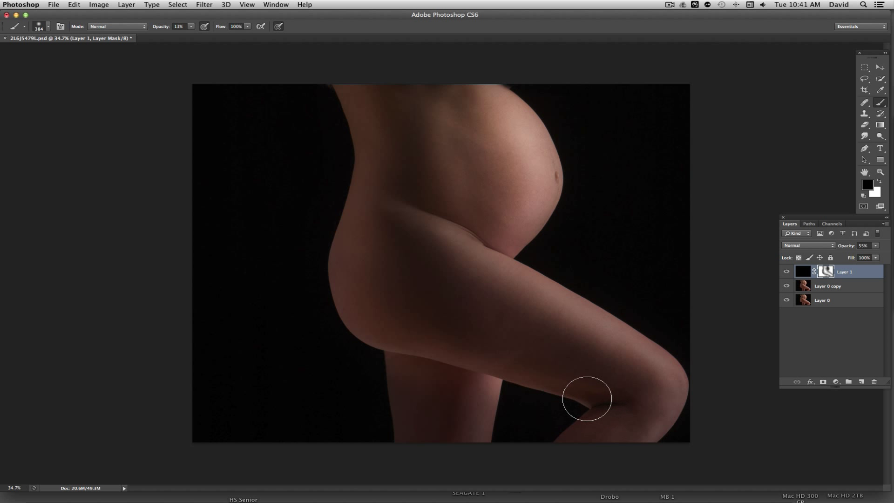
{"action": "mouse_move", "coordinate": [607, 323]}
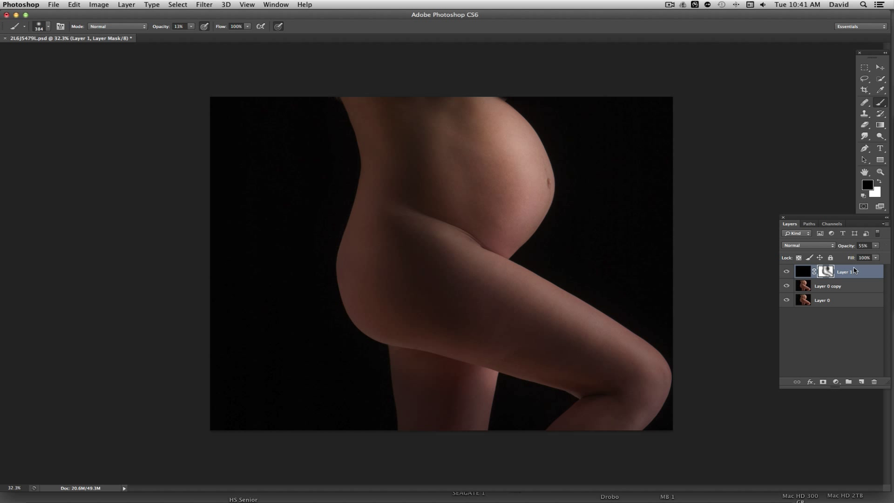
{"action": "mouse_move", "coordinate": [824, 371]}
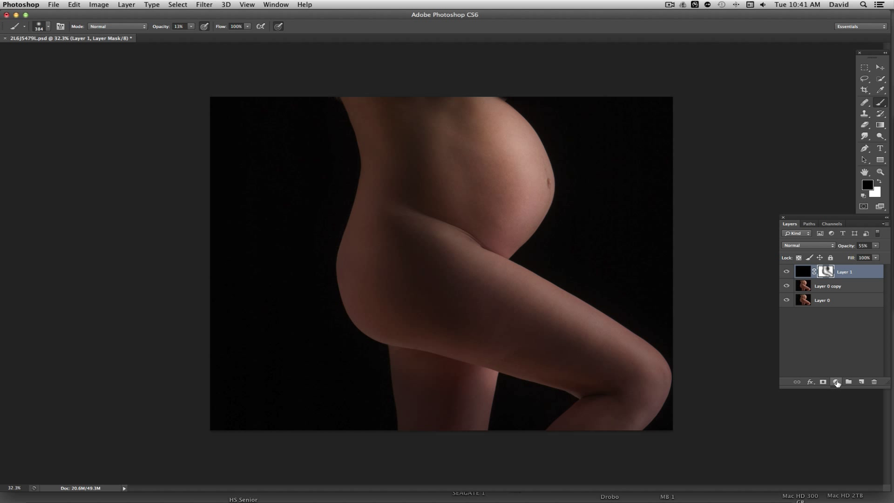
Add a Levels adjustment layer with the black input raised to 37.
{"action": "left_click", "coordinate": [836, 381]}
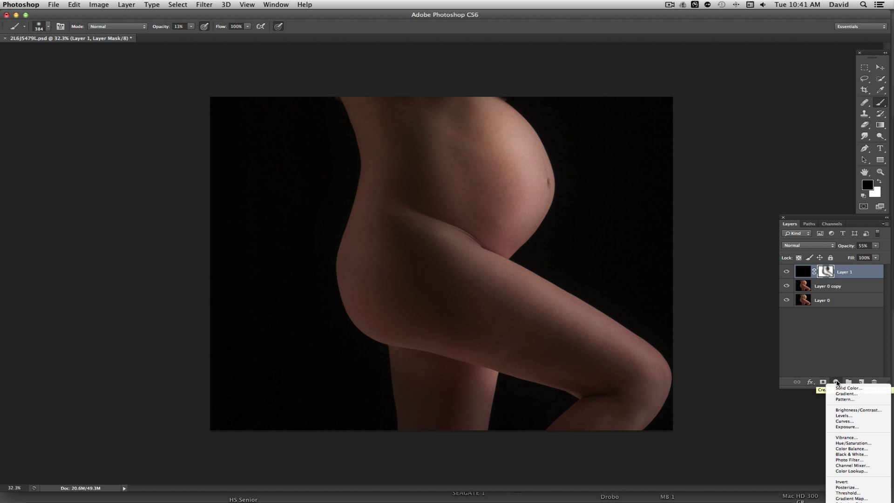
{"action": "left_click", "coordinate": [844, 415]}
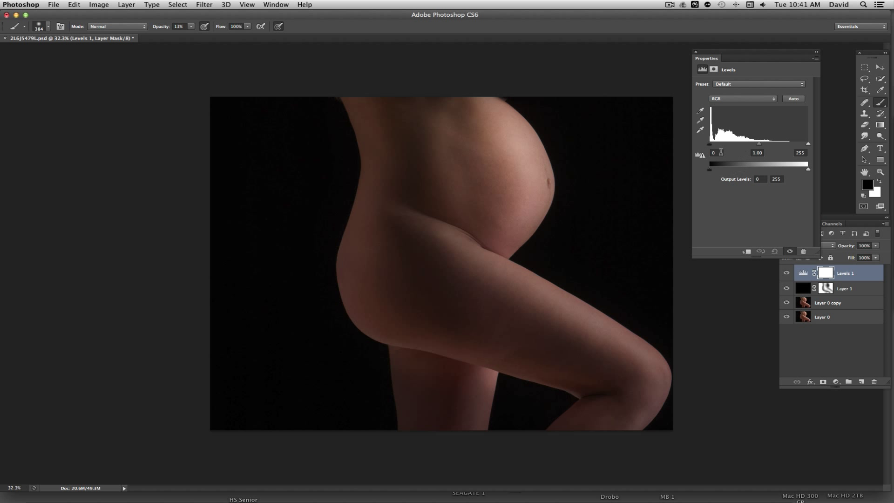
{"action": "left_click_drag", "start_coordinate": [708, 143], "coordinate": [715, 143]}
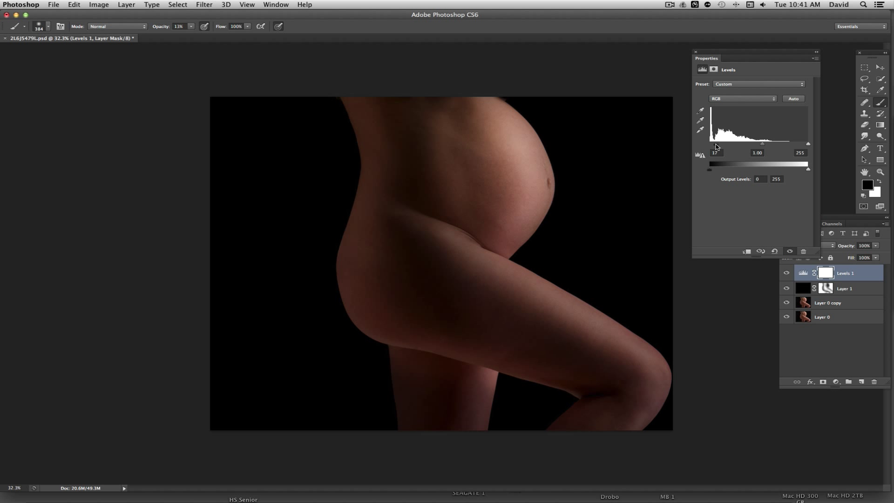
{"action": "mouse_move", "coordinate": [697, 53]}
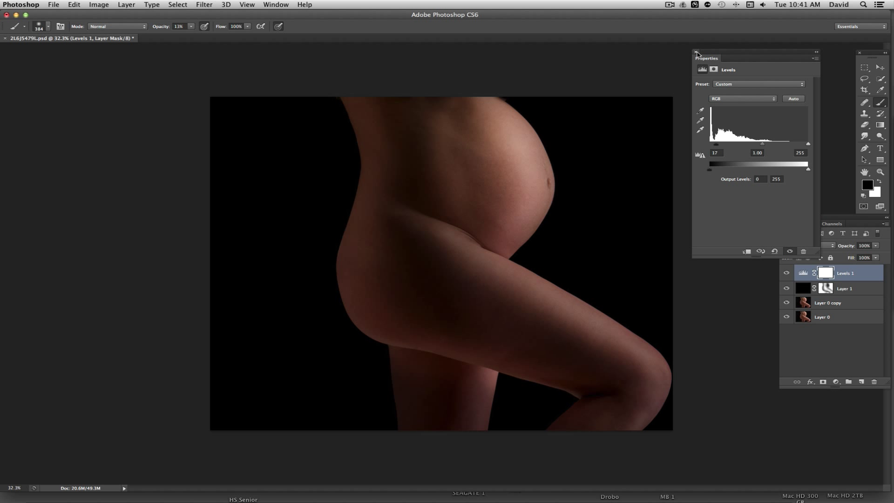
{"action": "left_click", "coordinate": [697, 52]}
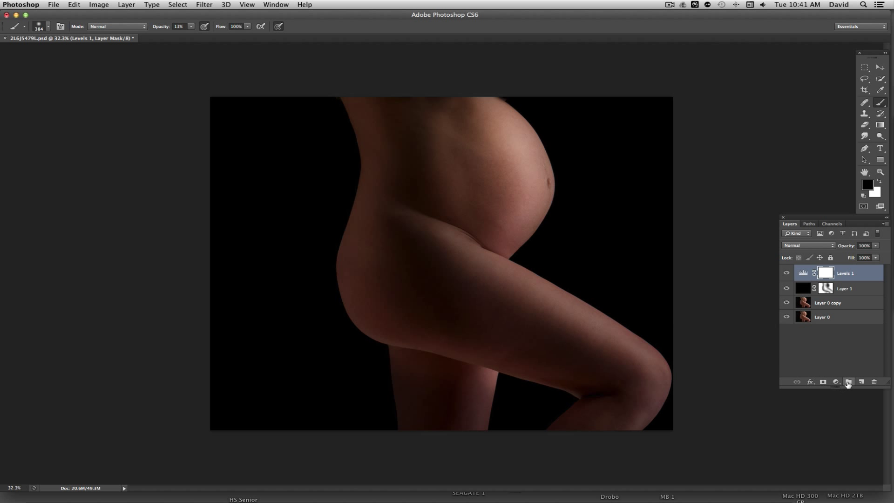
Add a Hue/Saturation adjustment layer with saturation at -100 for black and white.
{"action": "left_click", "coordinate": [836, 382]}
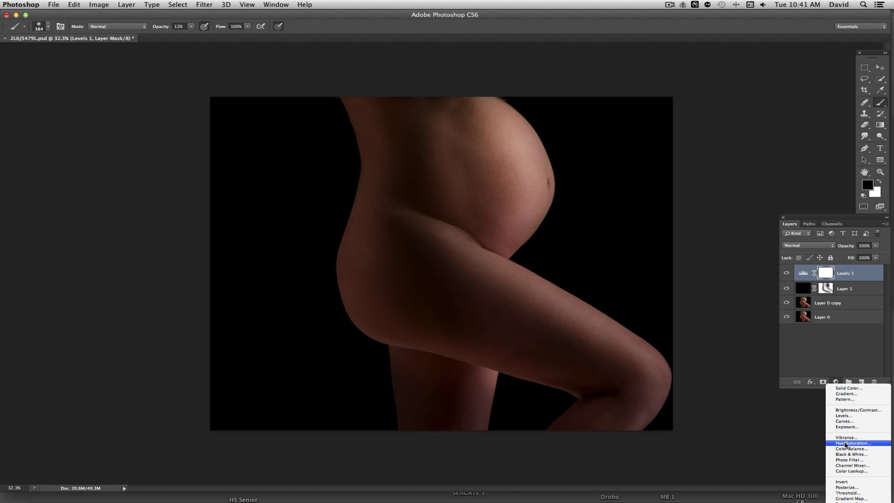
{"action": "left_click", "coordinate": [850, 444]}
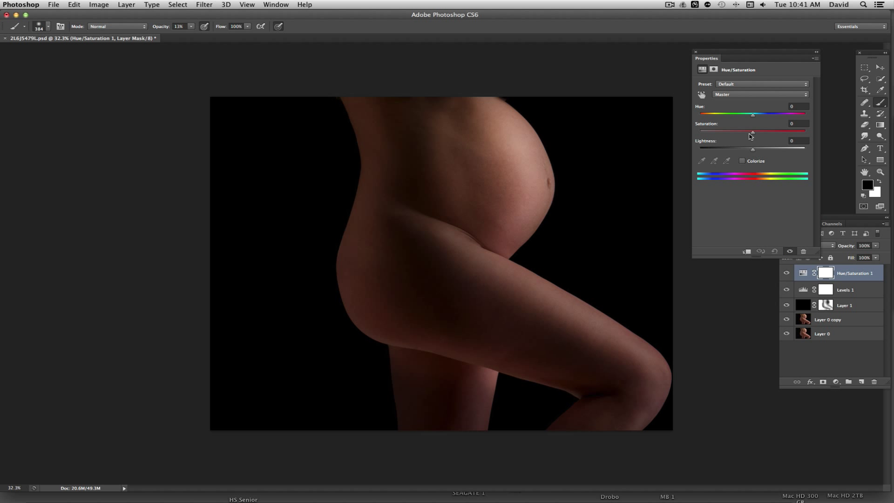
{"action": "left_click_drag", "start_coordinate": [752, 130], "coordinate": [696, 131]}
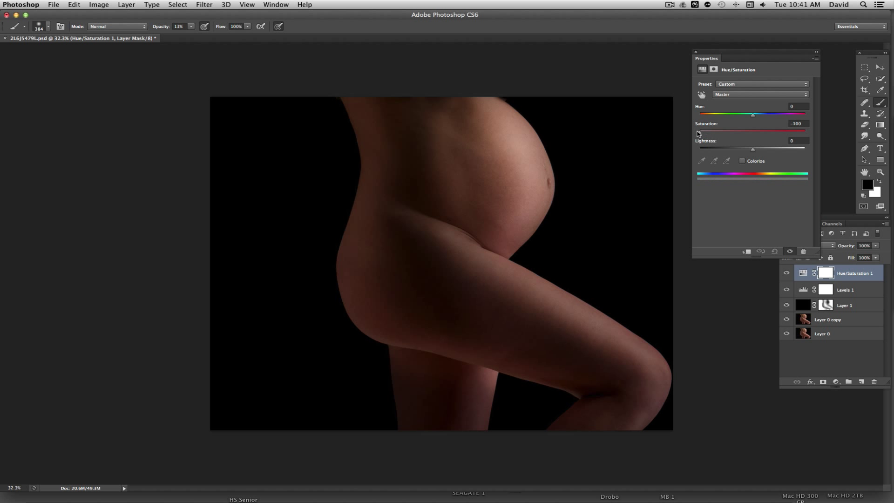
{"action": "left_click", "coordinate": [694, 52]}
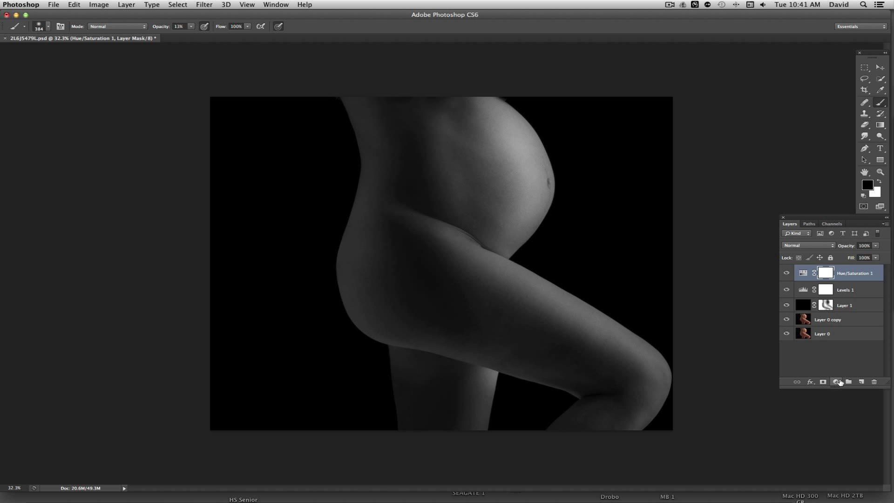
Add a second Levels layer with black input 14 and midtones 1.14.
{"action": "left_click", "coordinate": [836, 381]}
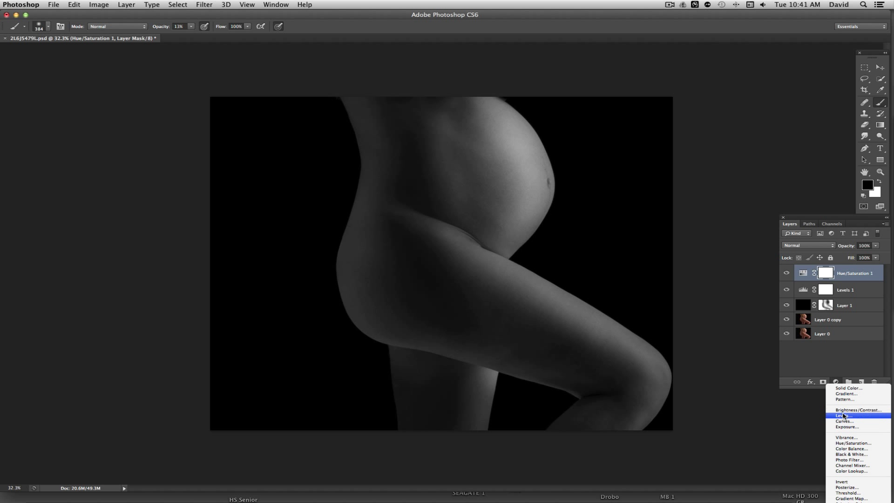
{"action": "left_click", "coordinate": [844, 415]}
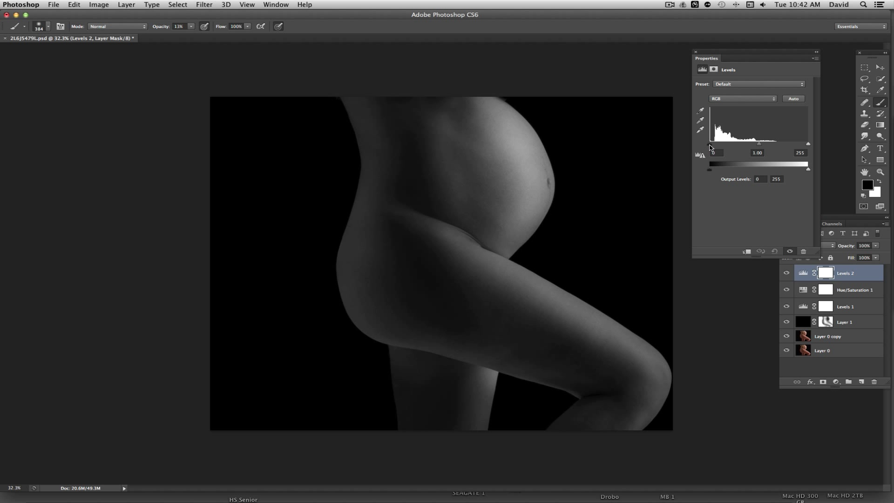
{"action": "left_click_drag", "start_coordinate": [709, 161], "coordinate": [717, 162]}
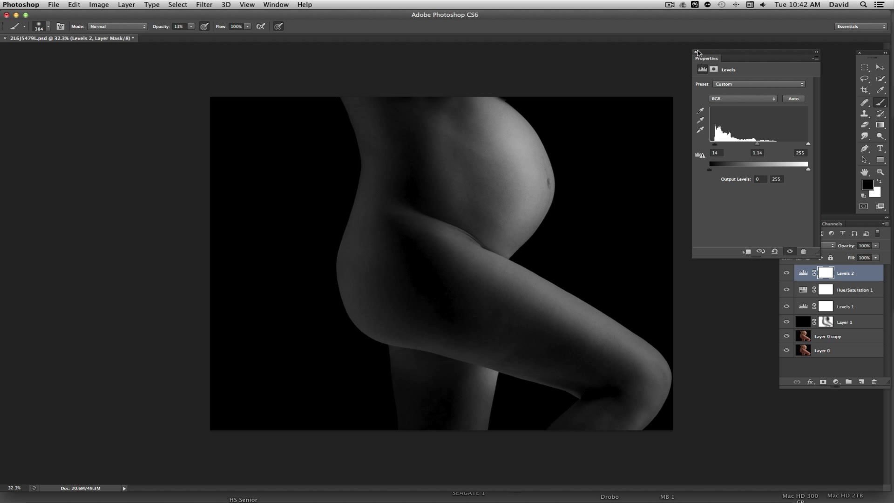
Paint black at 51% opacity on the Levels 2 mask over the thigh and belly.
{"action": "left_click", "coordinate": [696, 52]}
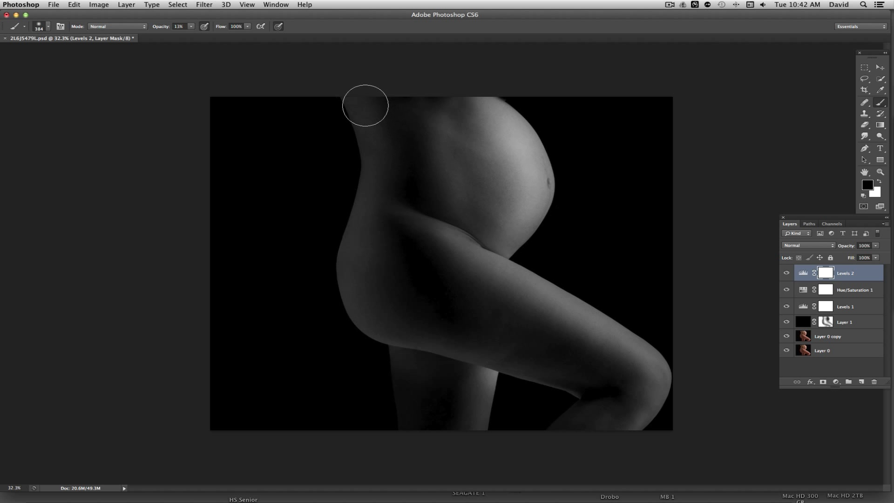
{"action": "left_click_drag", "start_coordinate": [365, 106], "coordinate": [365, 179]}
{"action": "type", "text": "51"}
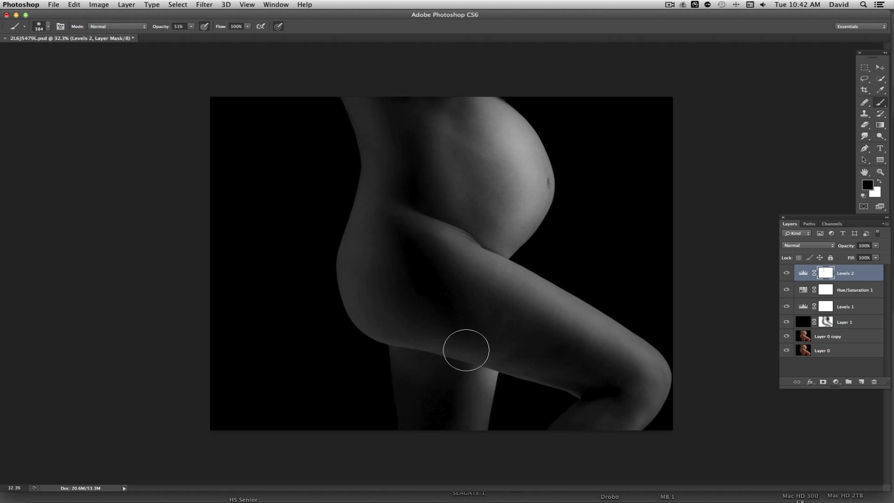
{"action": "left_click_drag", "start_coordinate": [466, 349], "coordinate": [509, 185]}
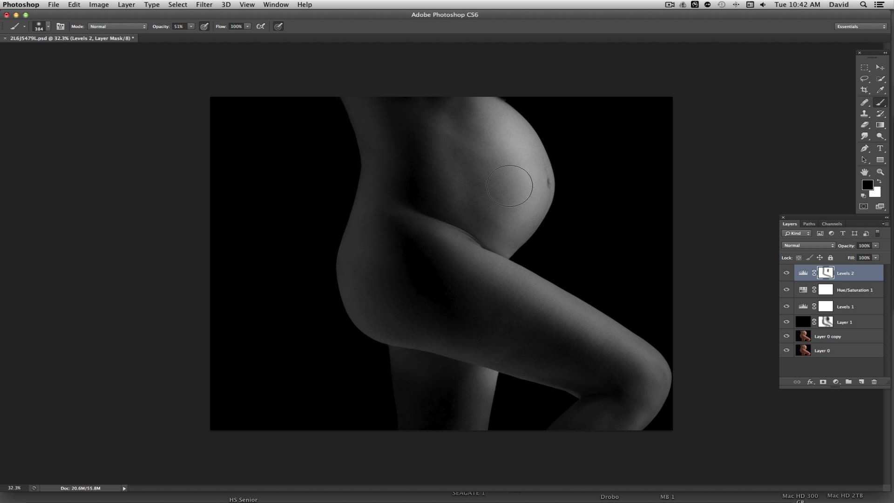
{"action": "mouse_move", "coordinate": [450, 156]}
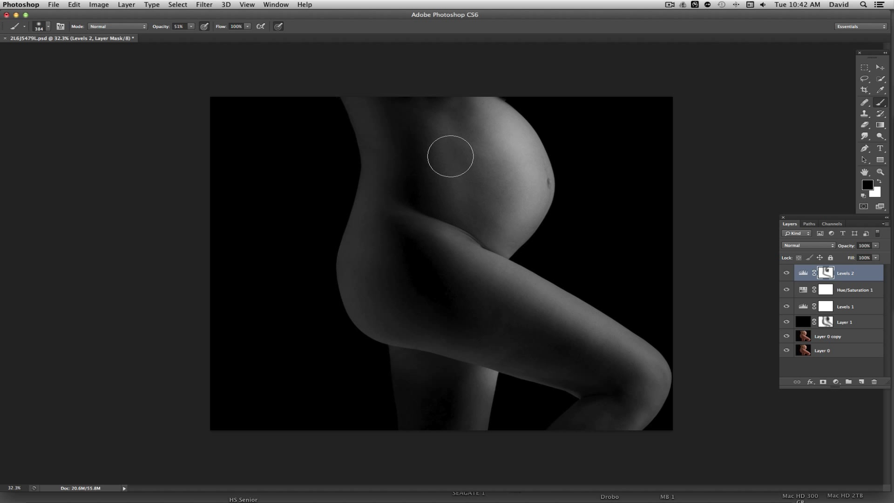
{"action": "mouse_move", "coordinate": [424, 327]}
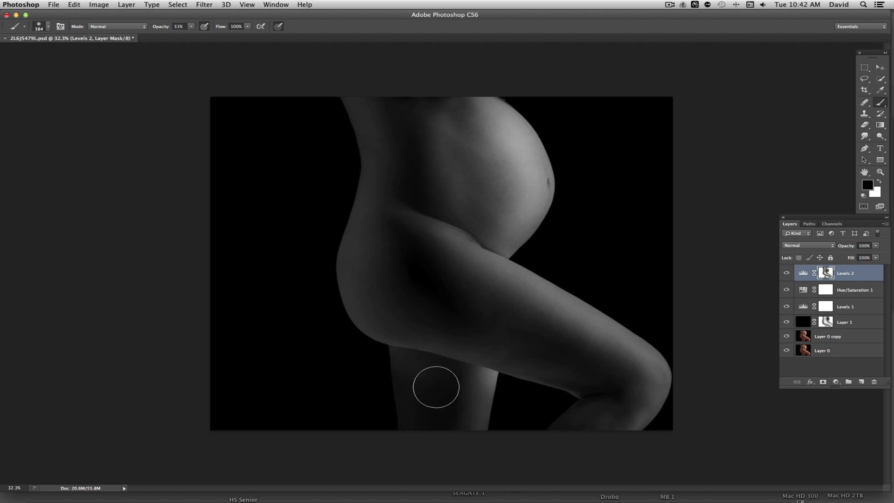
{"action": "mouse_move", "coordinate": [430, 410]}
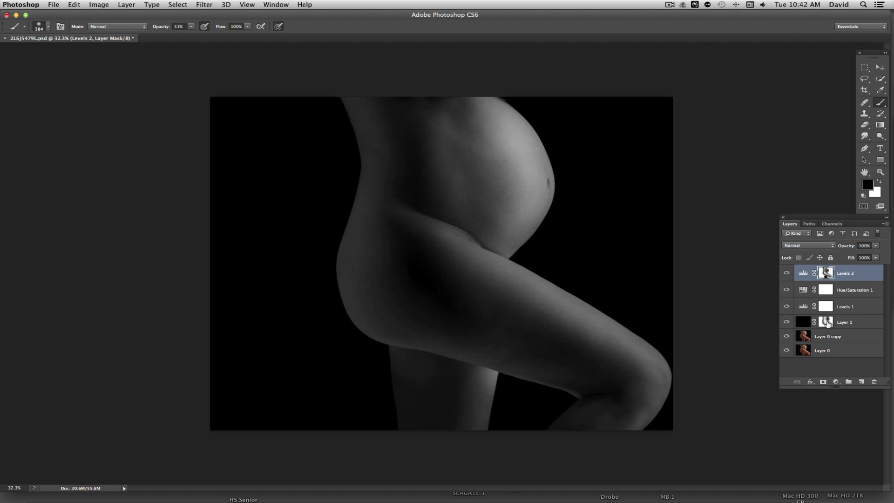
{"action": "mouse_move", "coordinate": [871, 336]}
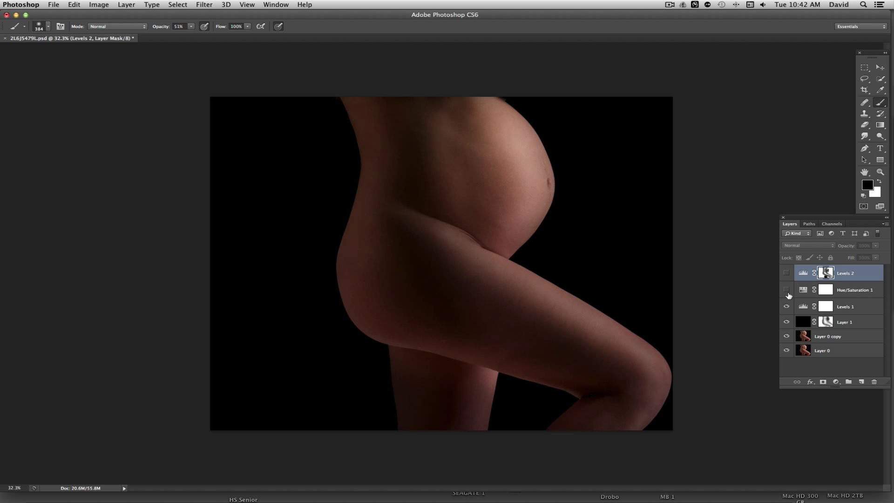
{"action": "left_click", "coordinate": [844, 321]}
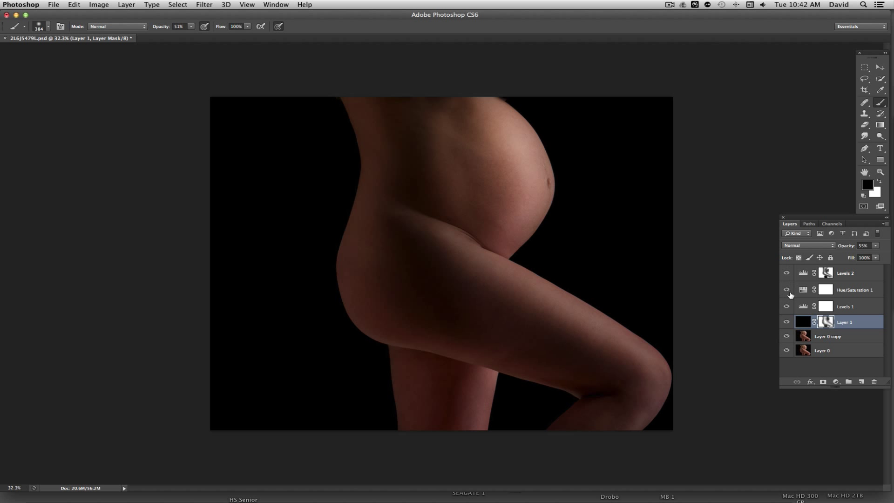
{"action": "left_click", "coordinate": [788, 290]}
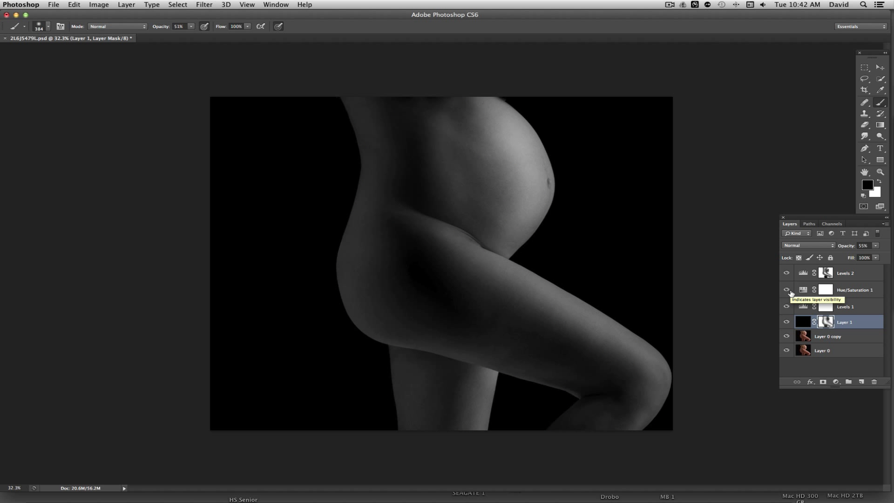